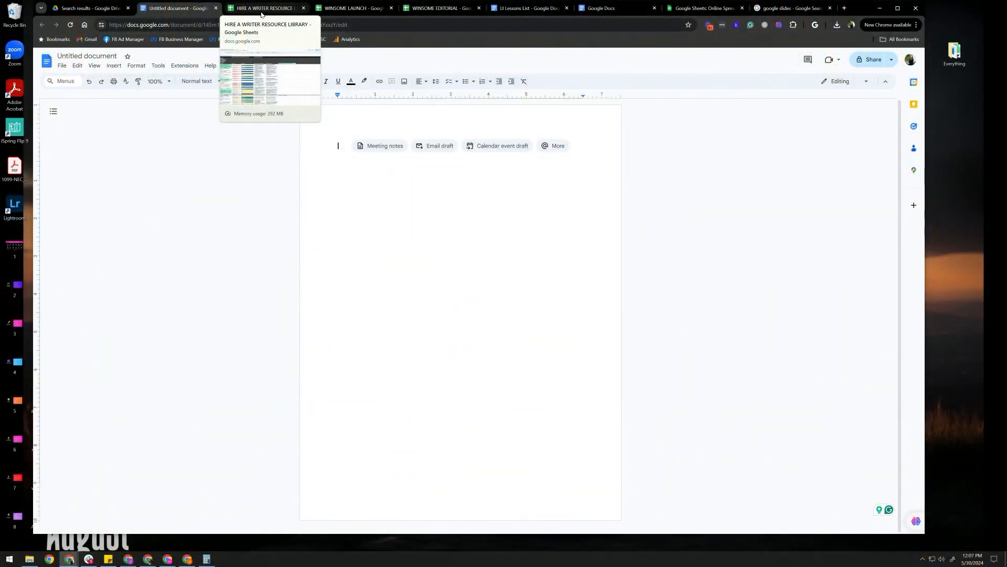
Switch to the HIRE A WRITER RESOURCE LIBRARY spreadsheet and review its header cells and Sheets master link
{"action": "left_click", "coordinate": [263, 7]}
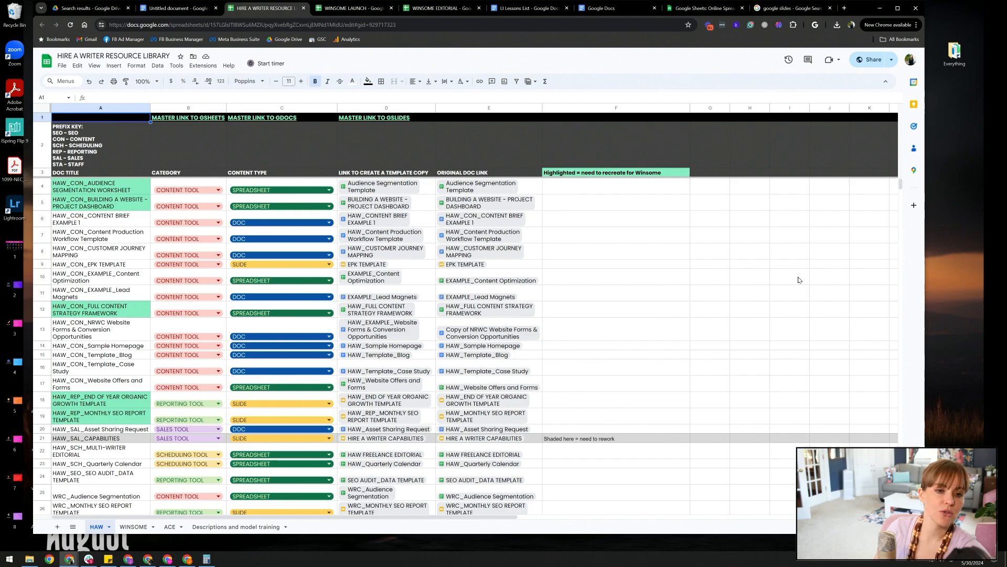
{"action": "mouse_move", "coordinate": [756, 268]}
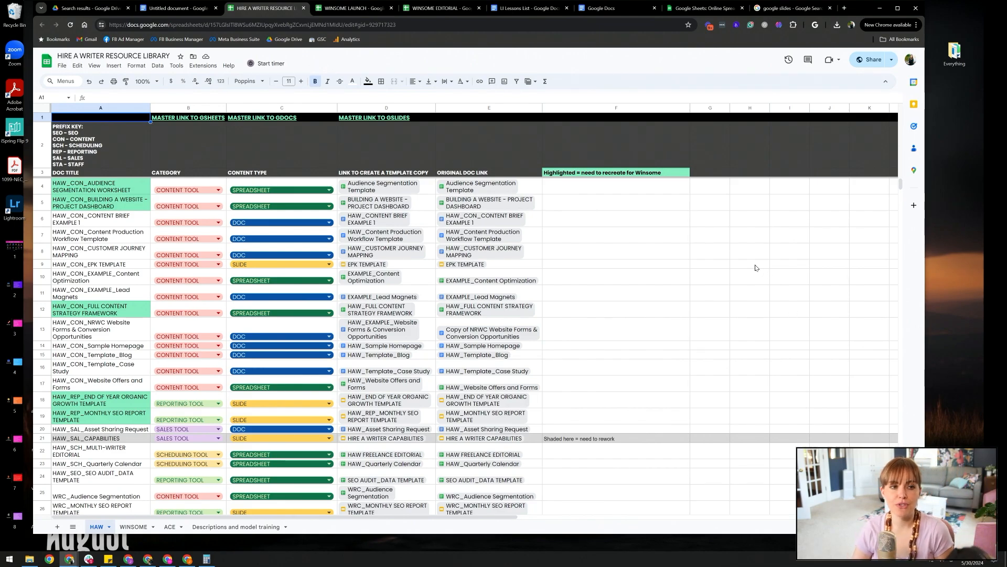
{"action": "mouse_move", "coordinate": [677, 211]}
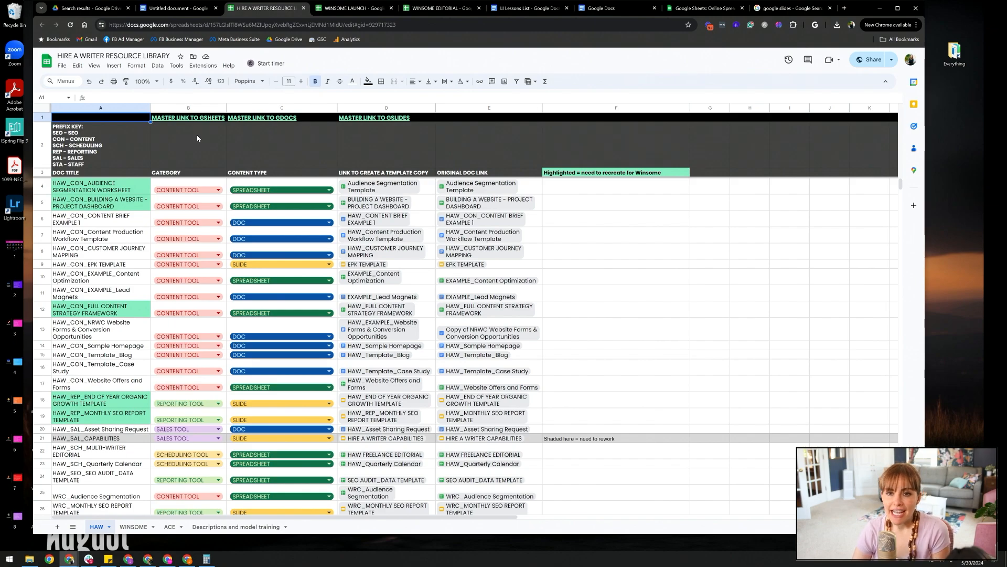
{"action": "left_click", "coordinate": [188, 117]}
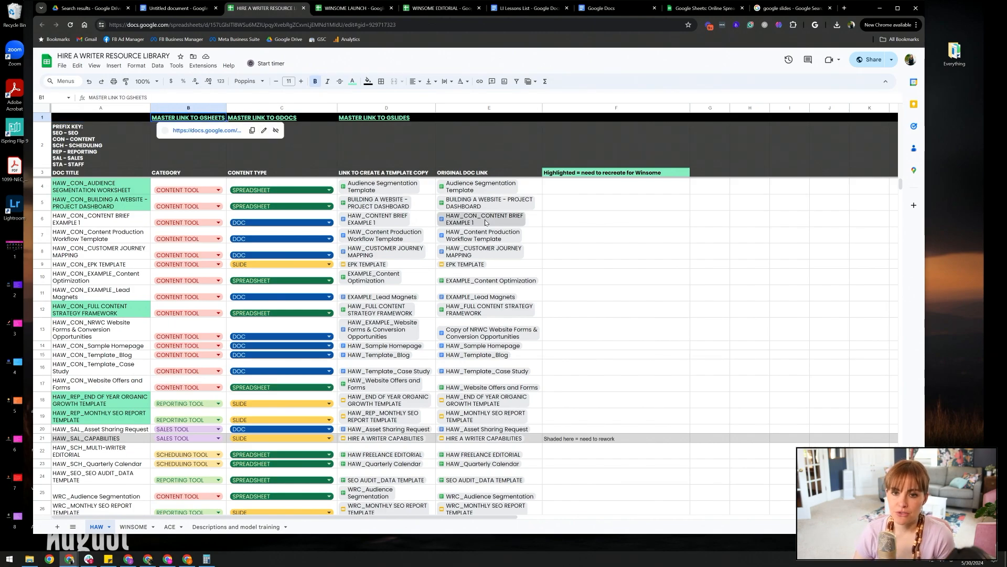
{"action": "left_click", "coordinate": [96, 145]}
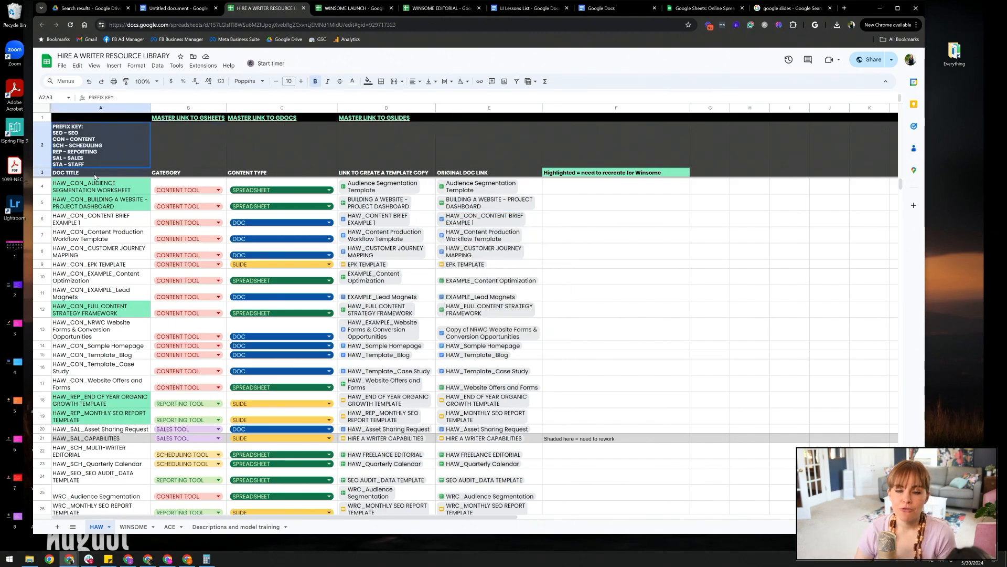
{"action": "left_click", "coordinate": [145, 80]}
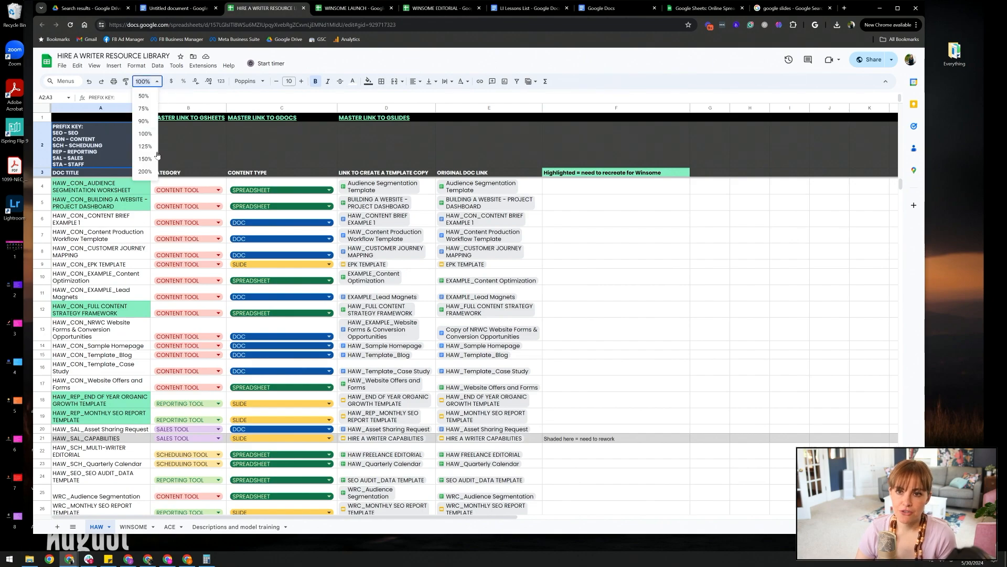
Zoom the library to 150% and review the first template's title and Category choices in B4
{"action": "left_click", "coordinate": [145, 159]}
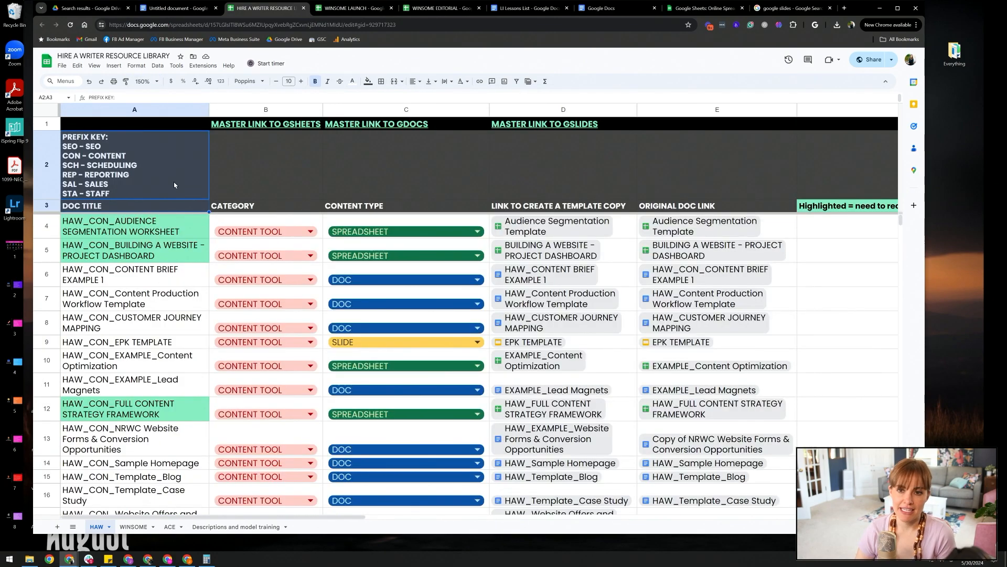
{"action": "mouse_move", "coordinate": [156, 297]}
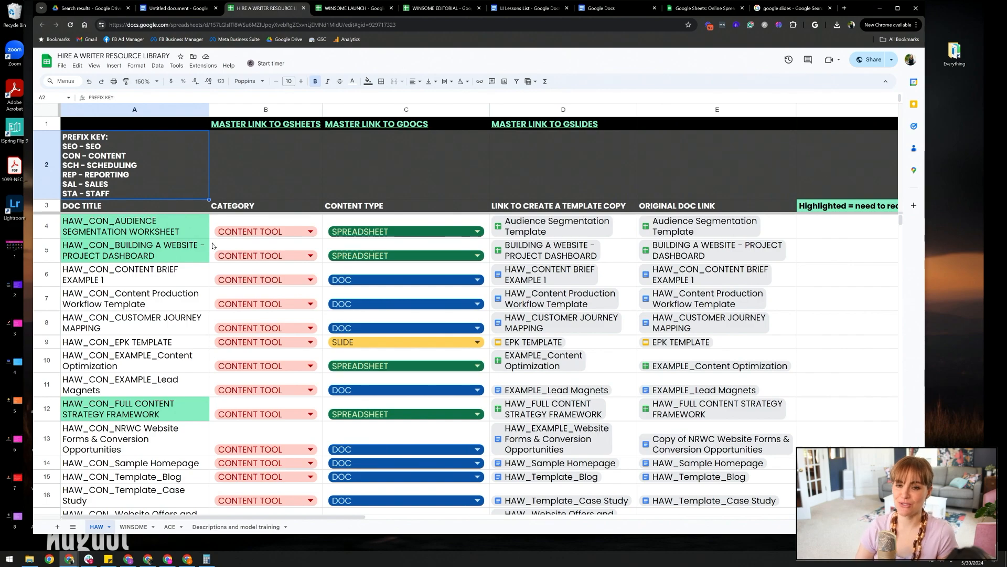
{"action": "left_click", "coordinate": [128, 226]}
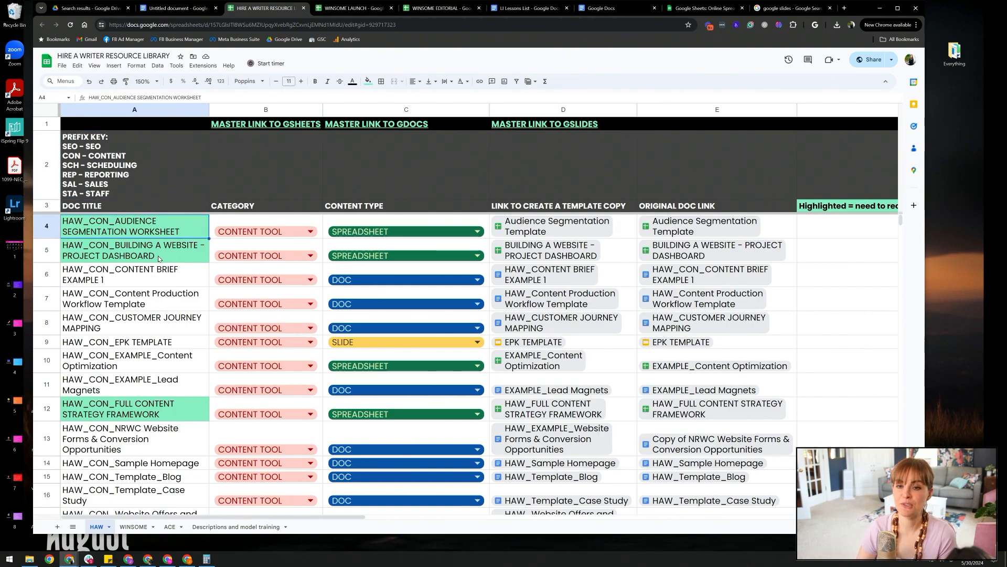
{"action": "left_click", "coordinate": [266, 231]}
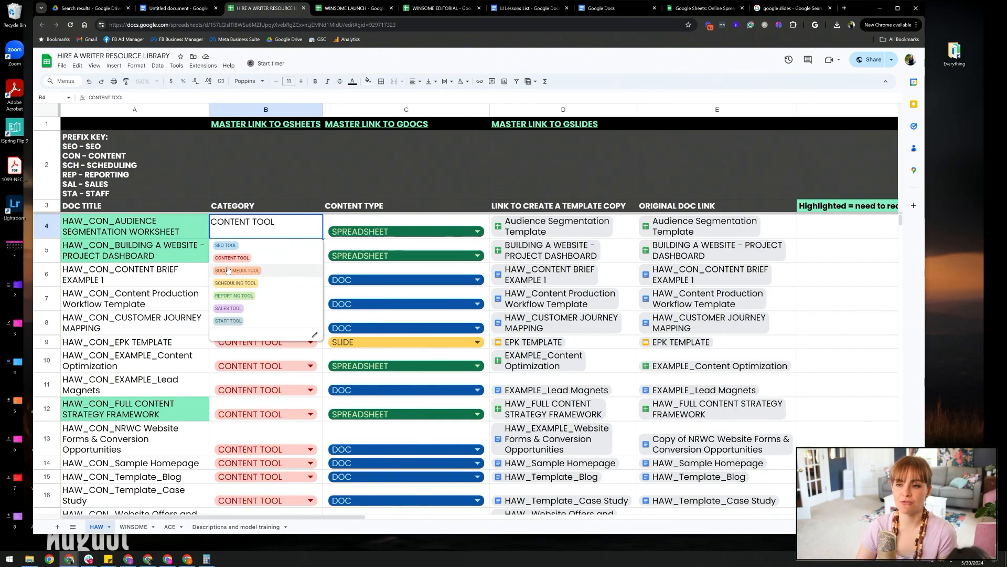
{"action": "mouse_move", "coordinate": [240, 250]}
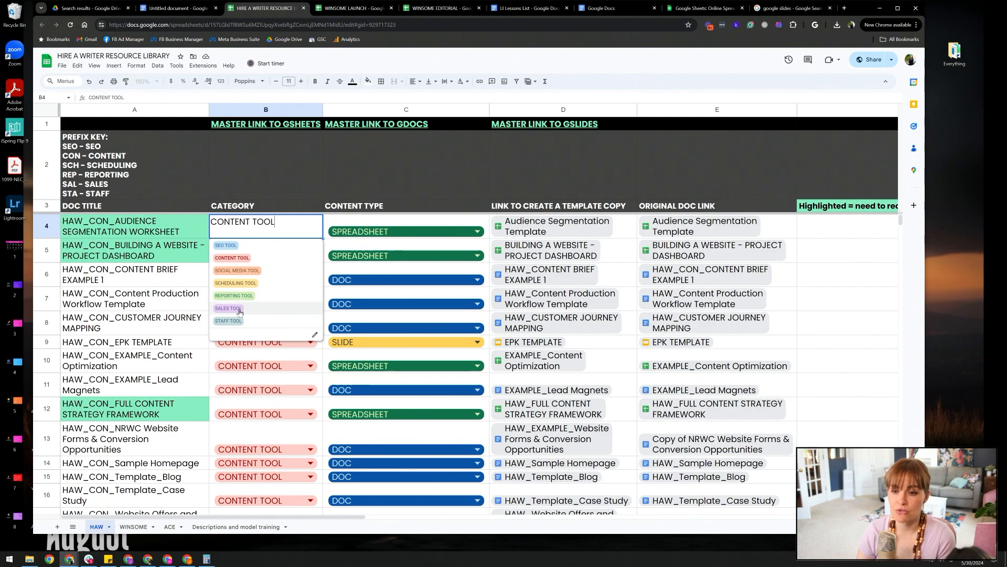
{"action": "mouse_move", "coordinate": [279, 271]}
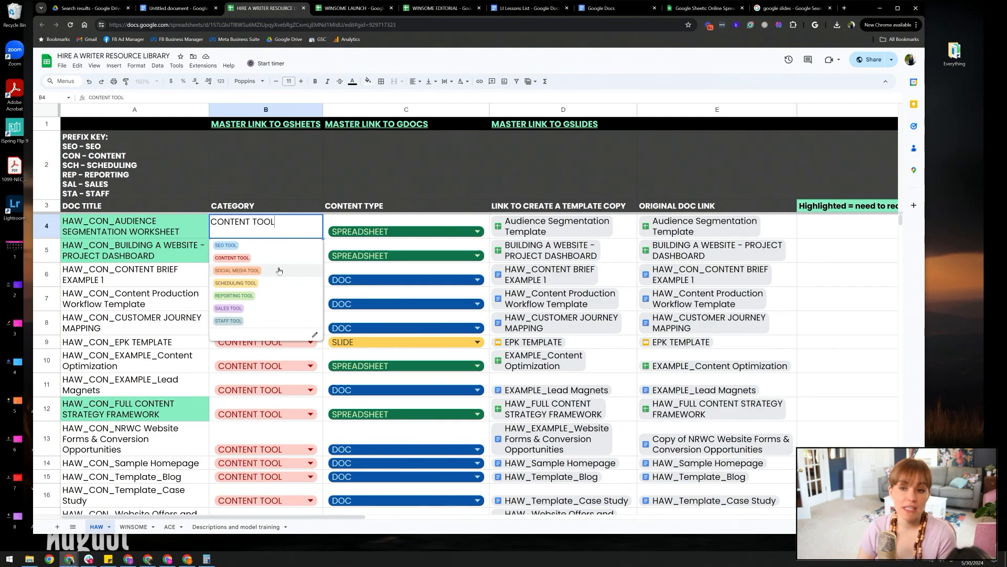
{"action": "scroll", "scroll_direction": "down", "scroll_amount": 3}
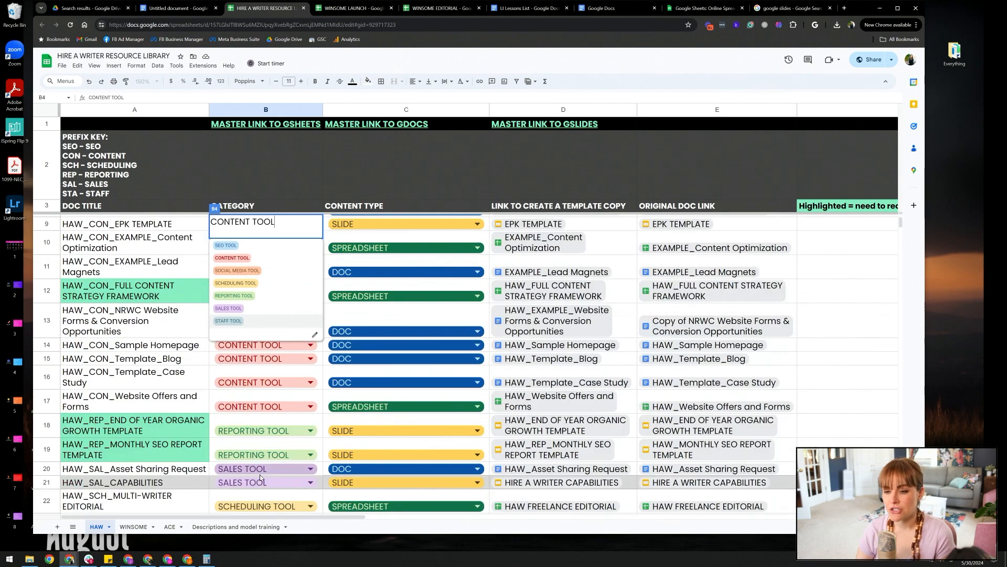
{"action": "scroll", "scroll_direction": "down", "scroll_amount": 3}
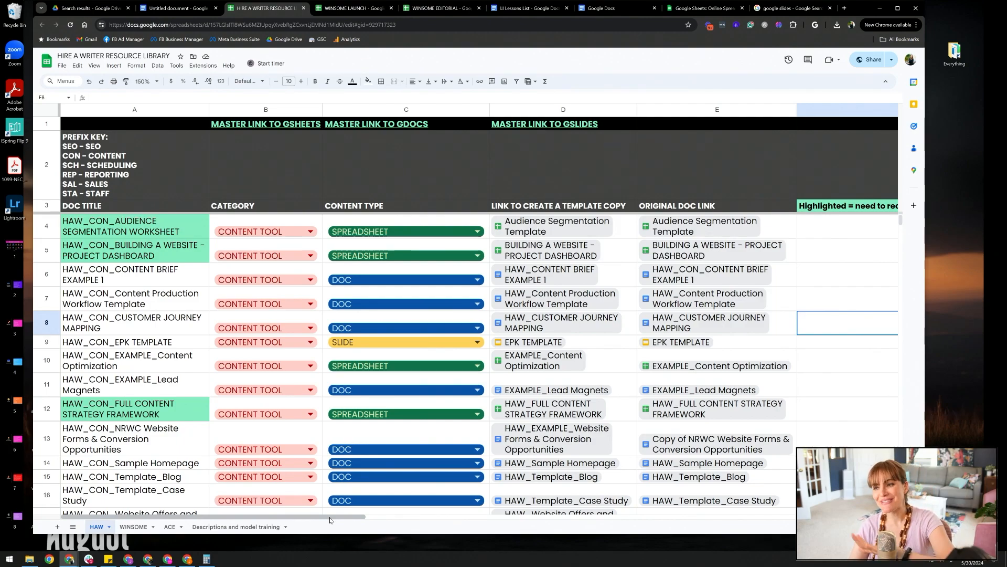
{"action": "scroll", "scroll_direction": "right", "scroll_amount": 3}
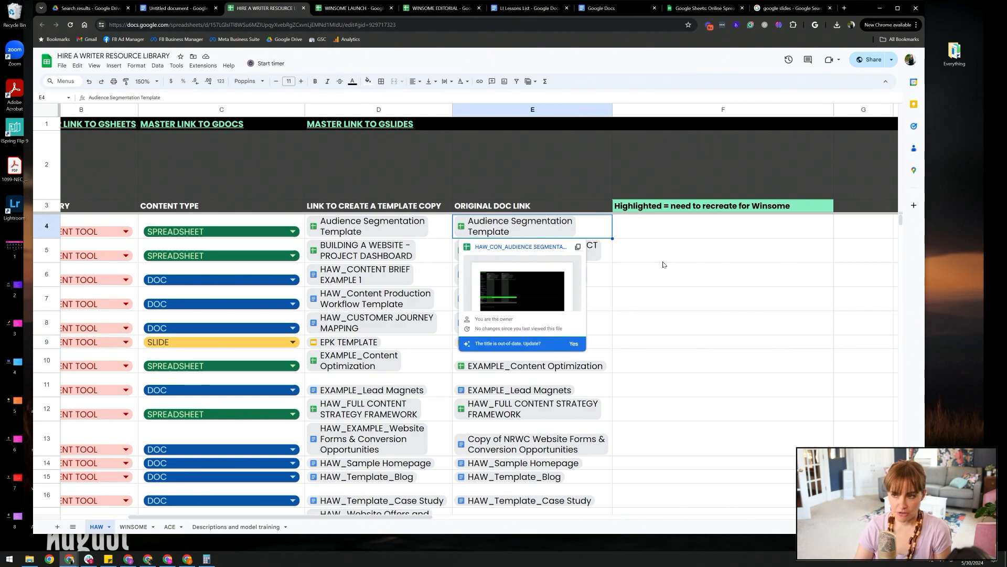
{"action": "left_click", "coordinate": [531, 250]}
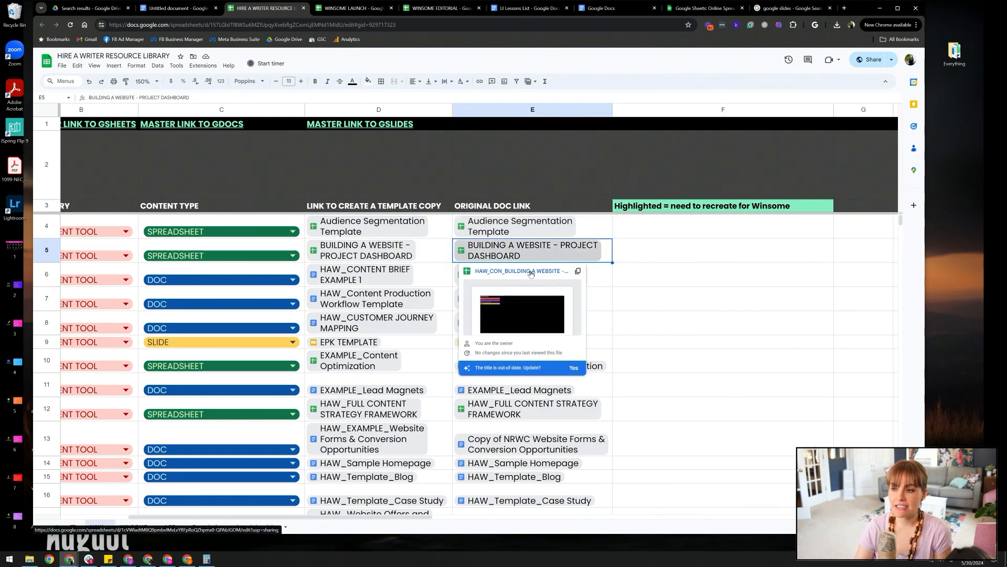
{"action": "left_click", "coordinate": [526, 274]}
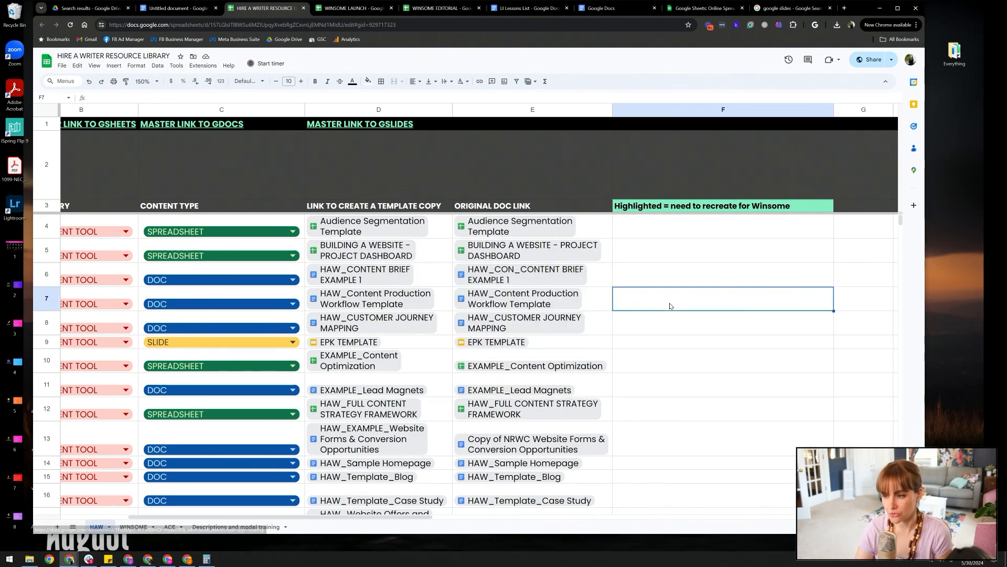
{"action": "left_click", "coordinate": [523, 298]}
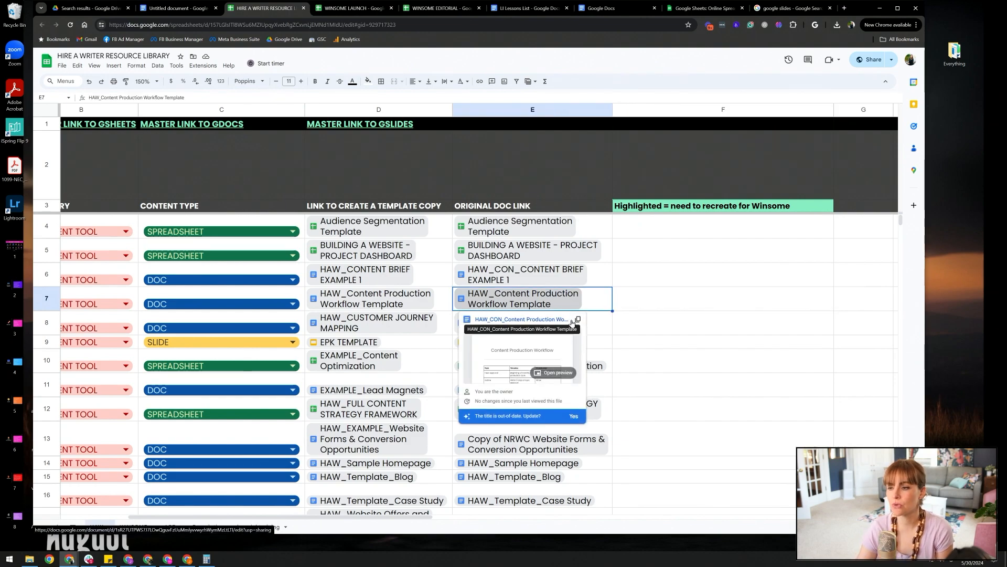
{"action": "left_click", "coordinate": [522, 322]}
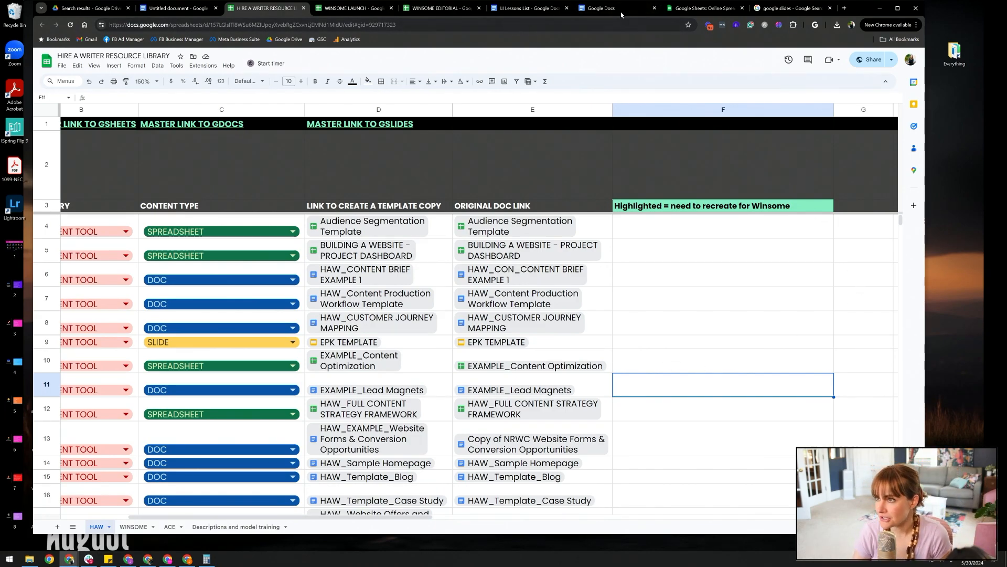
Go to Google Docs home and open the Winsome Marketing template gallery
{"action": "left_click", "coordinate": [596, 8]}
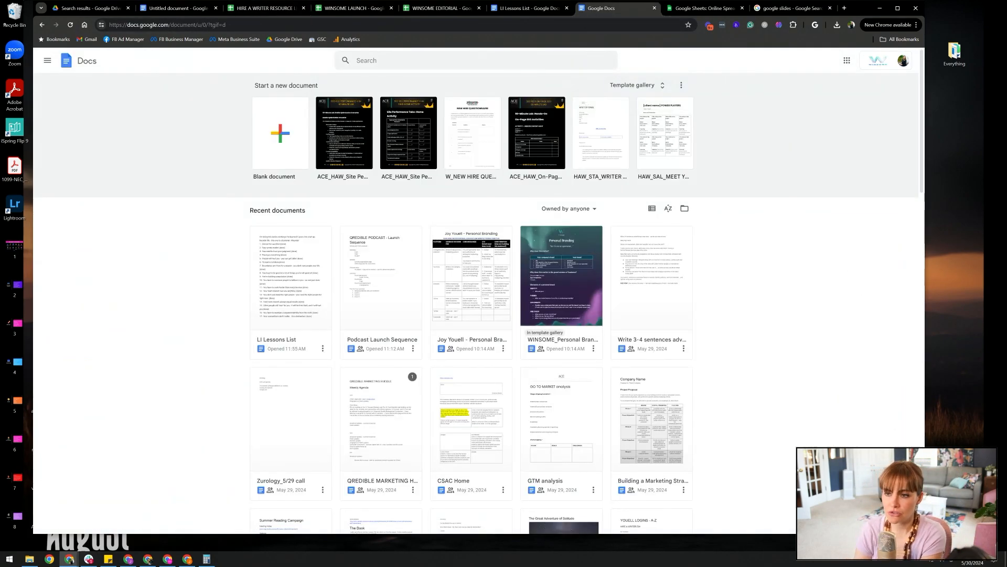
{"action": "left_click", "coordinate": [632, 85]}
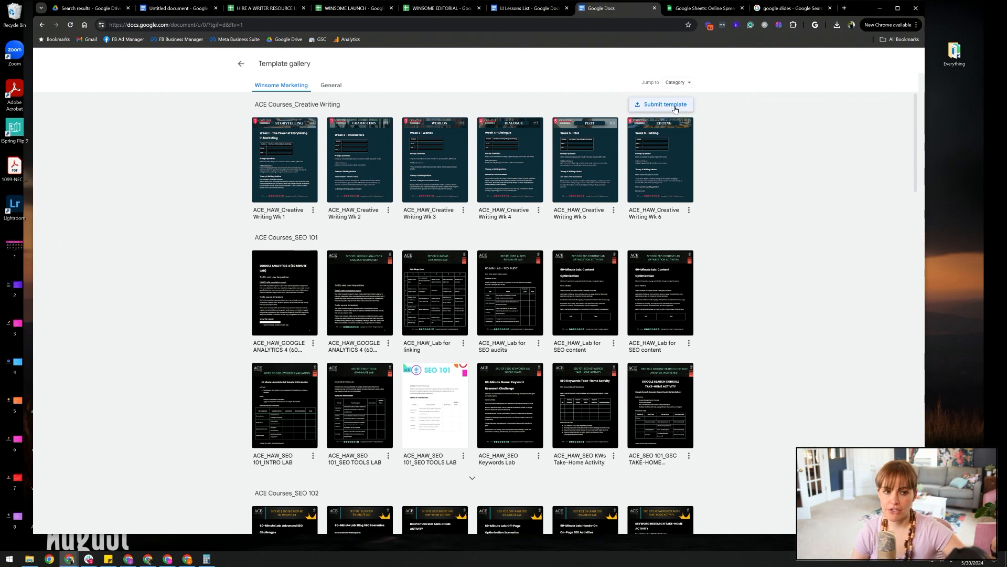
{"action": "mouse_move", "coordinate": [711, 120]}
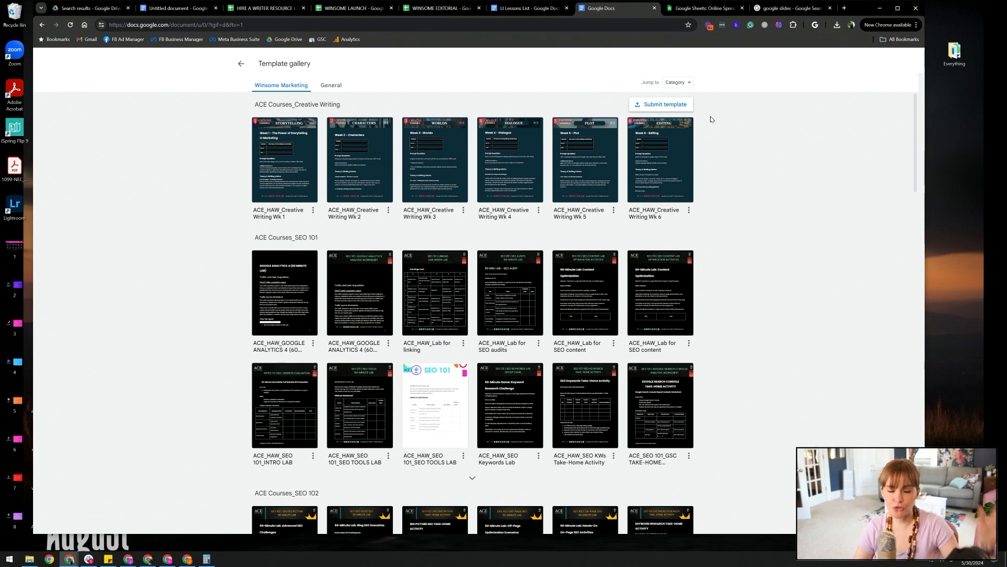
Start a template submission and choose the Podcast Launch Sequence document
{"action": "left_click", "coordinate": [660, 104]}
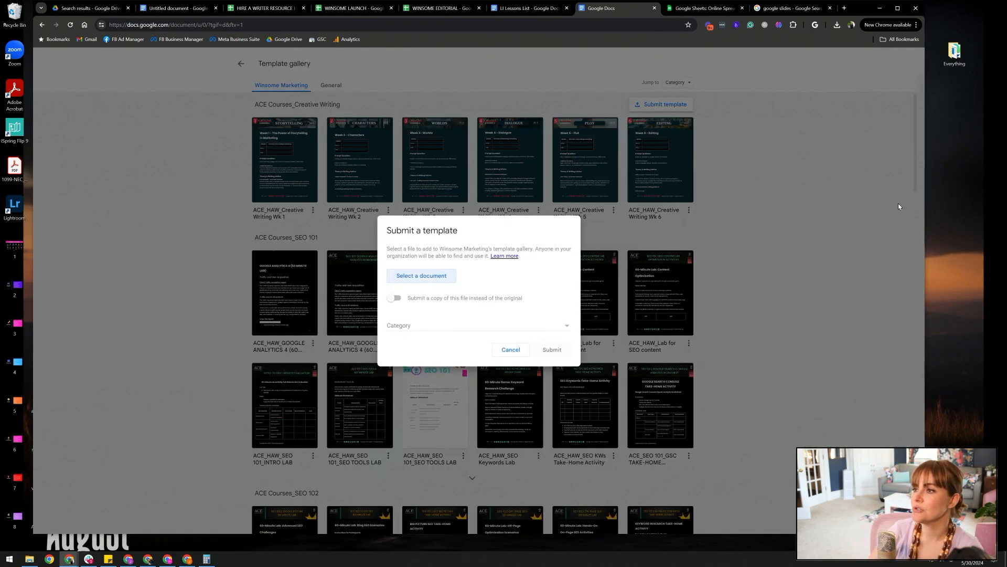
{"action": "left_click", "coordinate": [421, 275]}
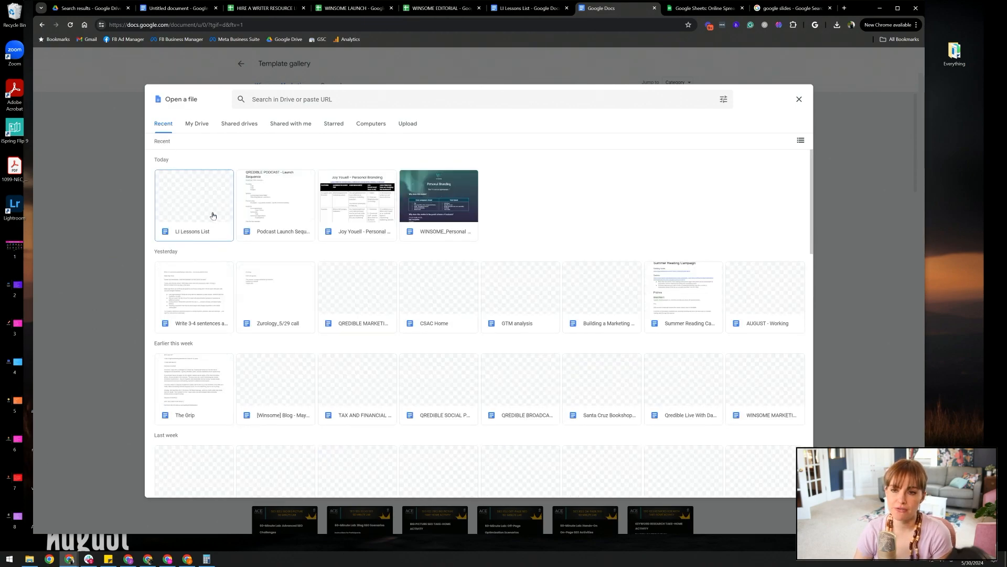
{"action": "left_click", "coordinate": [275, 199]}
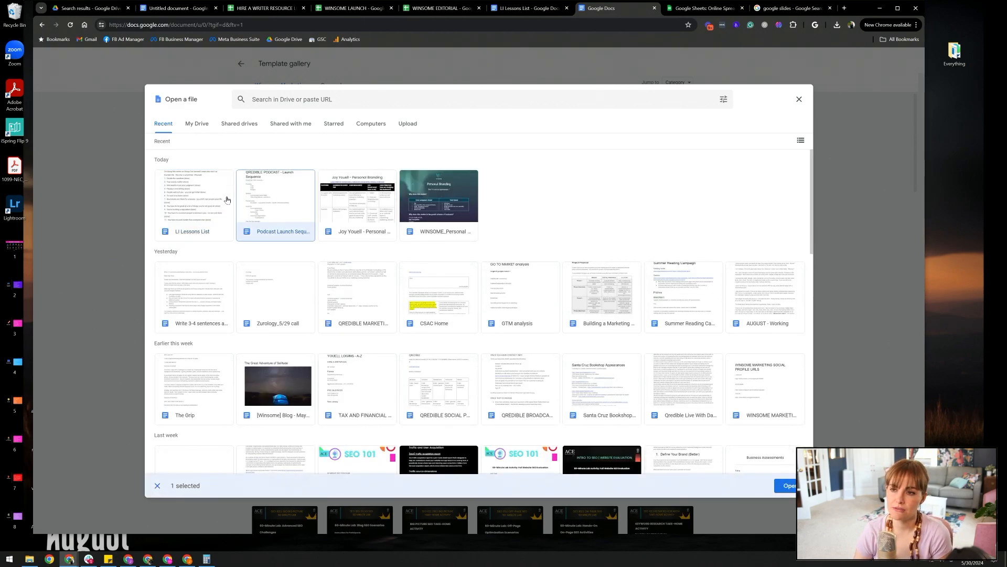
{"action": "left_click", "coordinate": [788, 484]}
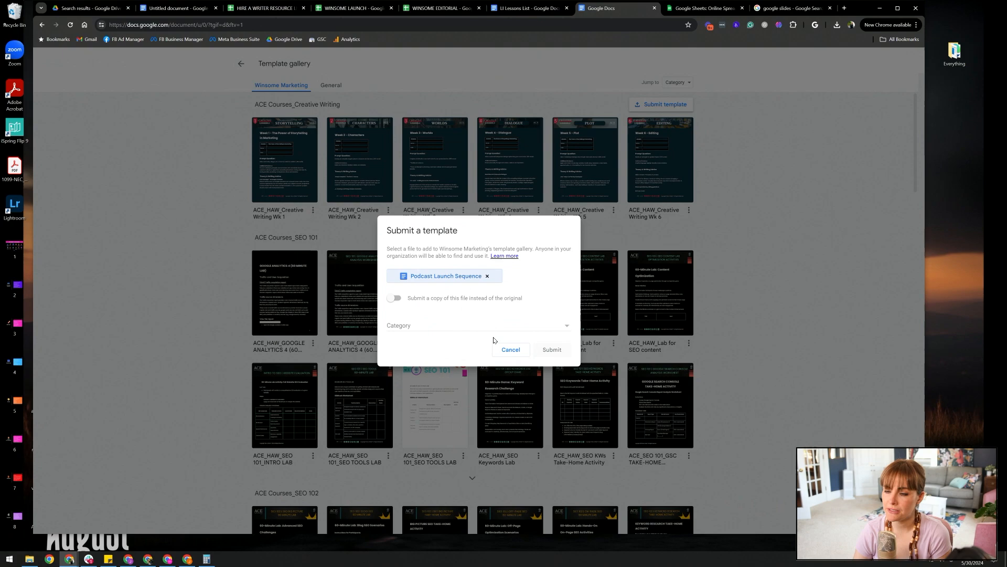
{"action": "mouse_move", "coordinate": [404, 324]}
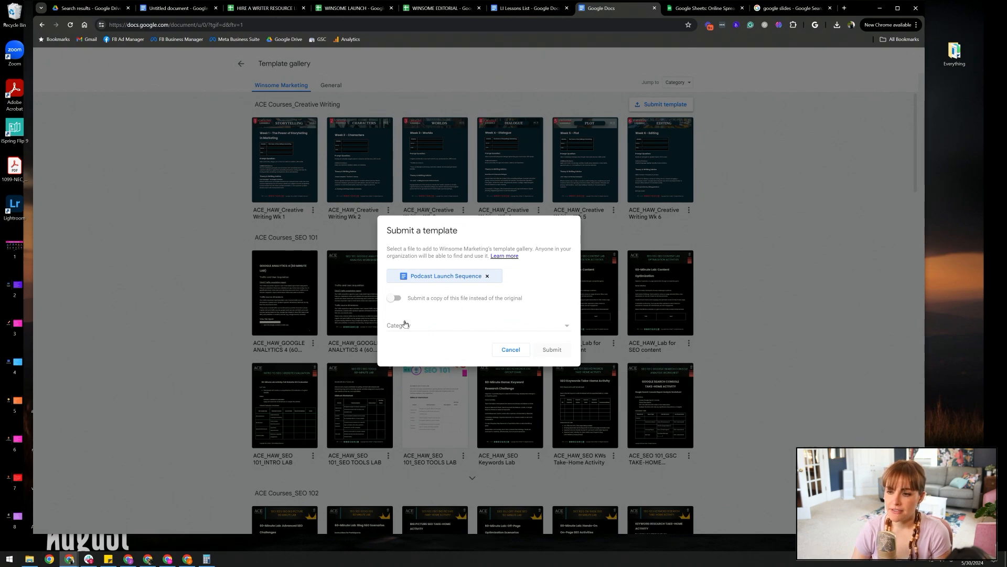
Assign the HAW Content category and submit the Podcast Launch Sequence to the gallery
{"action": "left_click", "coordinate": [478, 325]}
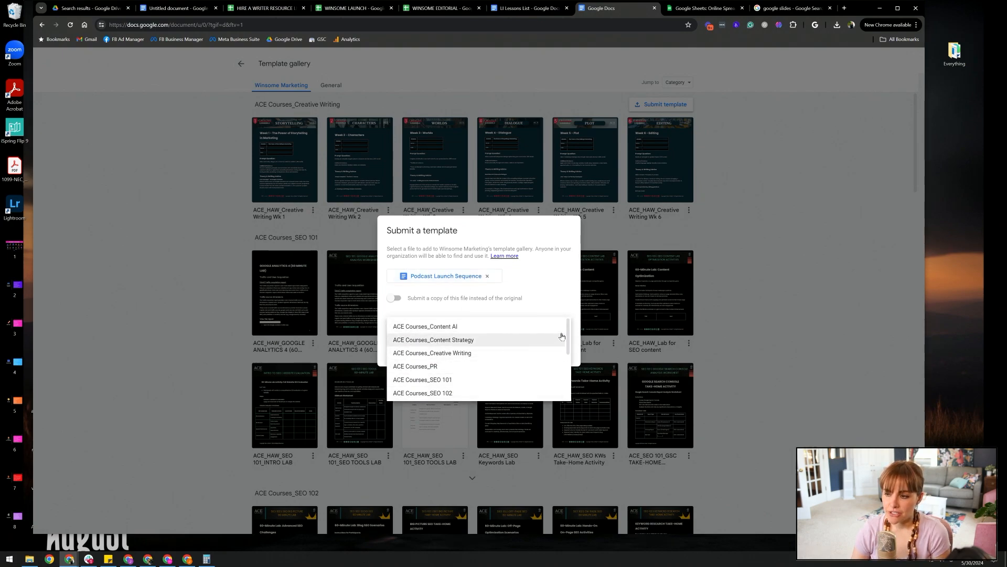
{"action": "scroll", "scroll_direction": "down", "scroll_amount": 3}
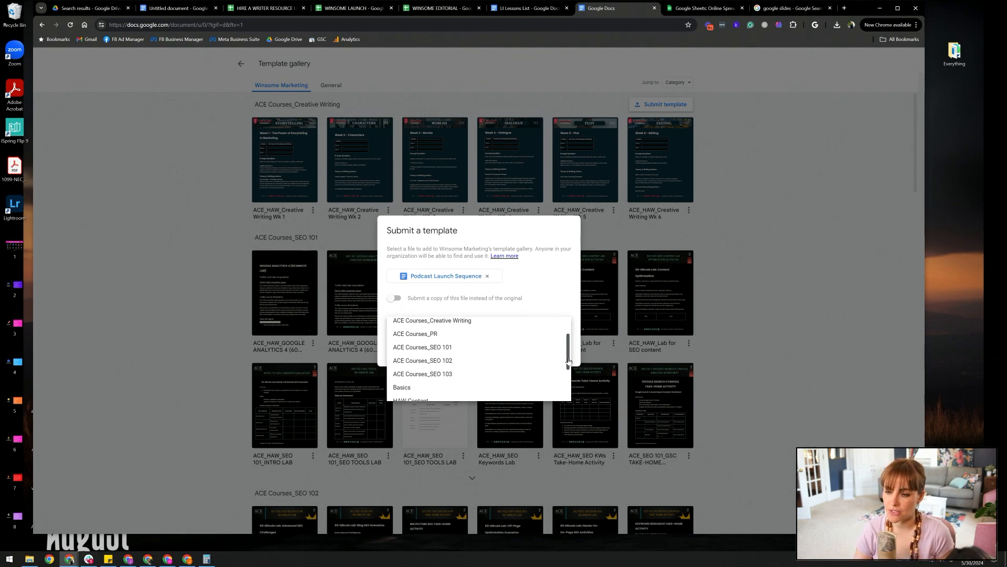
{"action": "scroll", "scroll_direction": "down", "scroll_amount": 3}
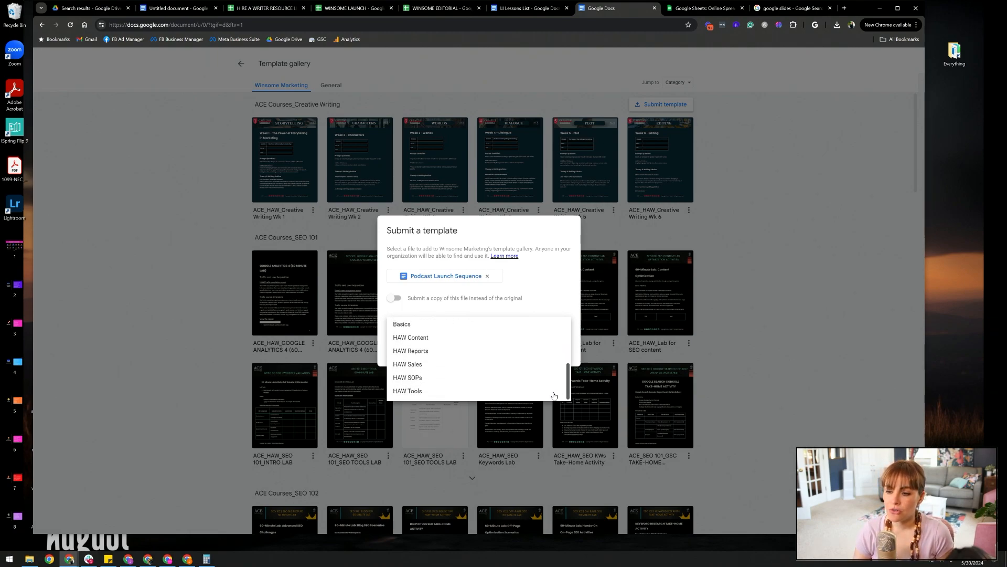
{"action": "mouse_move", "coordinate": [414, 352]}
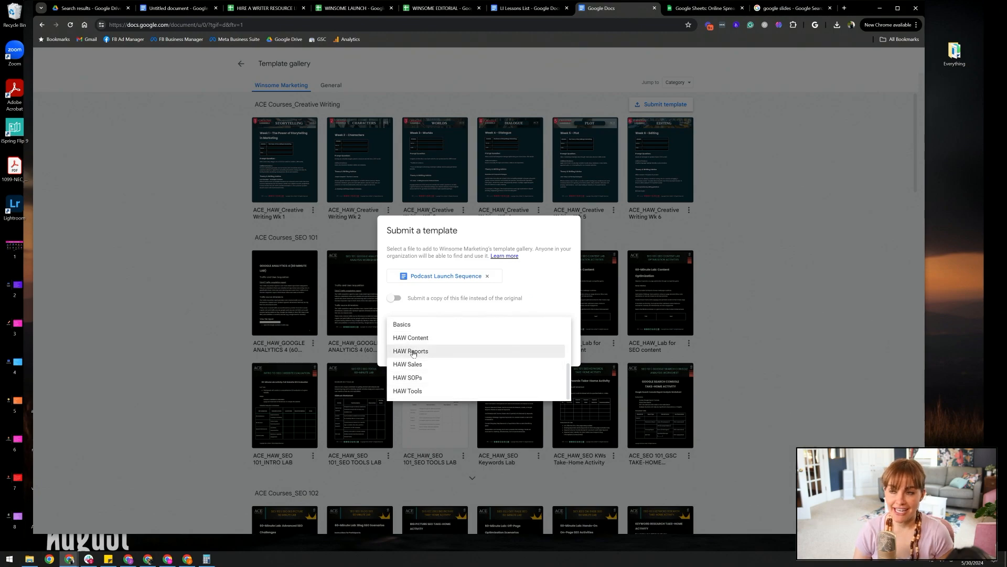
{"action": "left_click", "coordinate": [263, 8]}
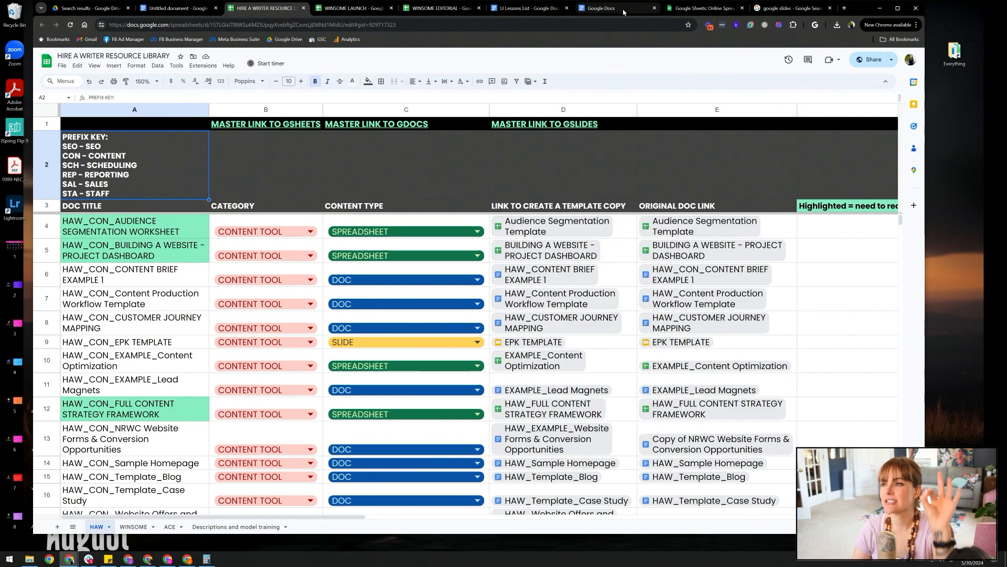
{"action": "left_click", "coordinate": [599, 8]}
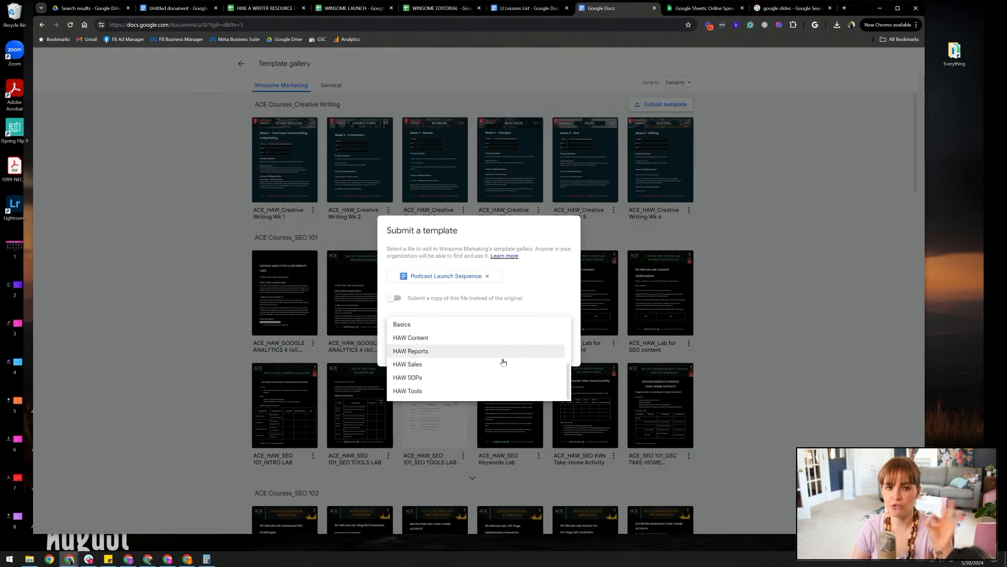
{"action": "mouse_move", "coordinate": [502, 366]}
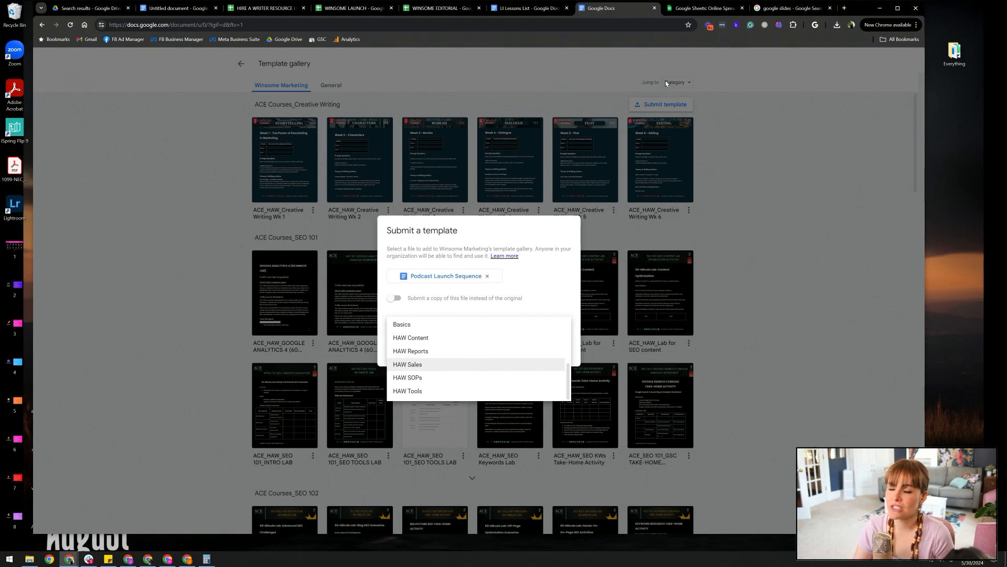
{"action": "mouse_move", "coordinate": [483, 281]}
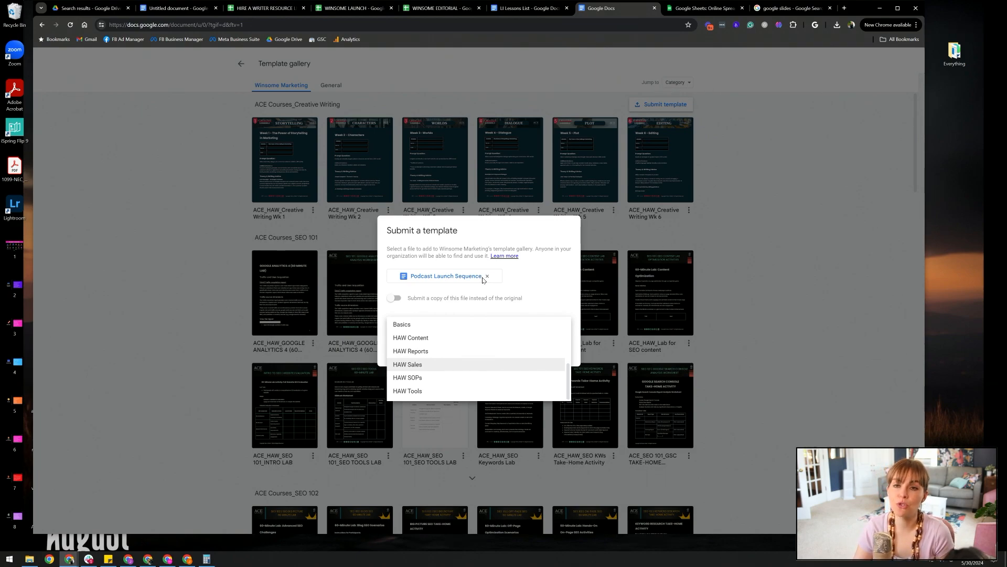
{"action": "mouse_move", "coordinate": [503, 248]}
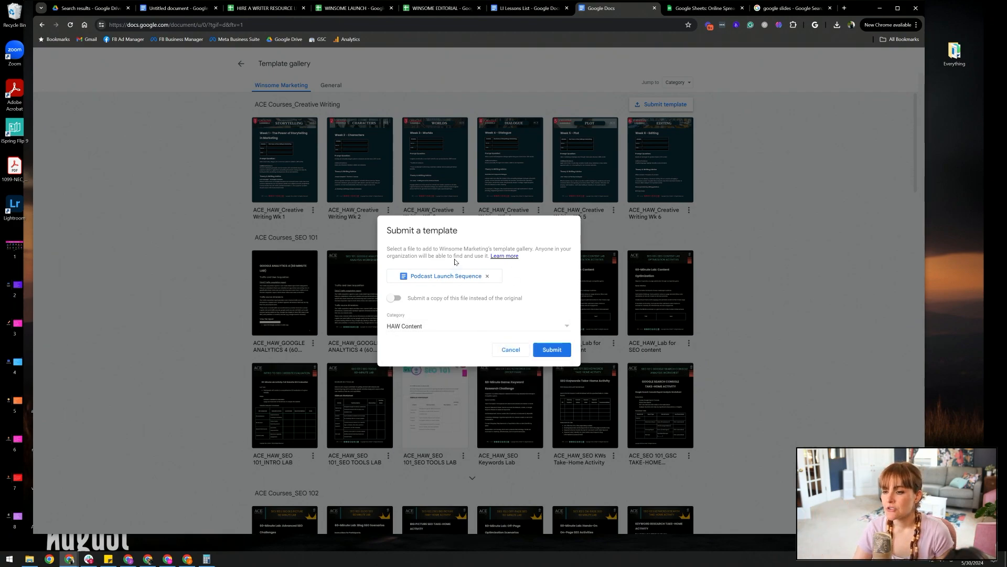
{"action": "left_click", "coordinate": [551, 349]}
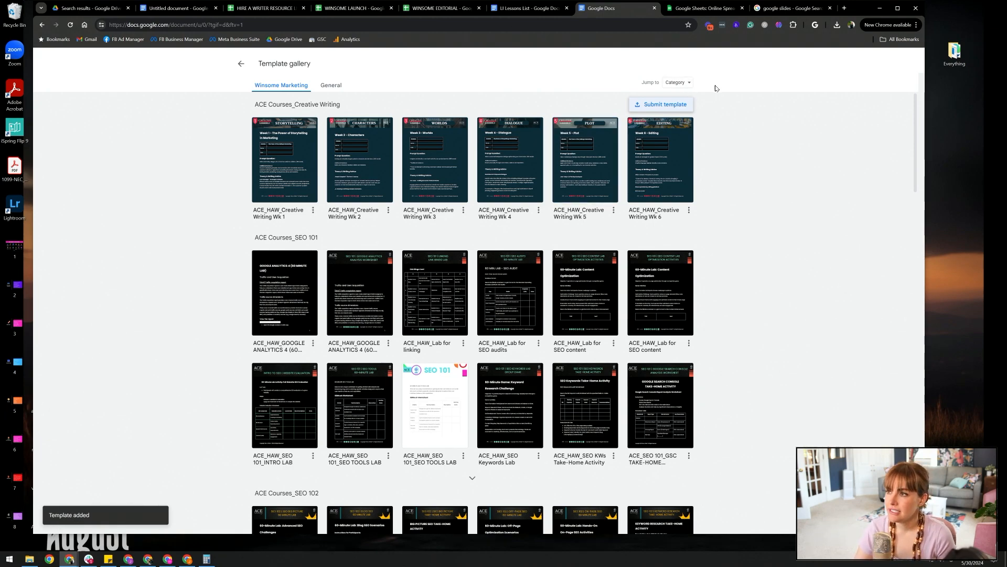
Jump to the HAW Content category and open the HAW_CON_Sell Sheet Template
{"action": "left_click", "coordinate": [677, 81]}
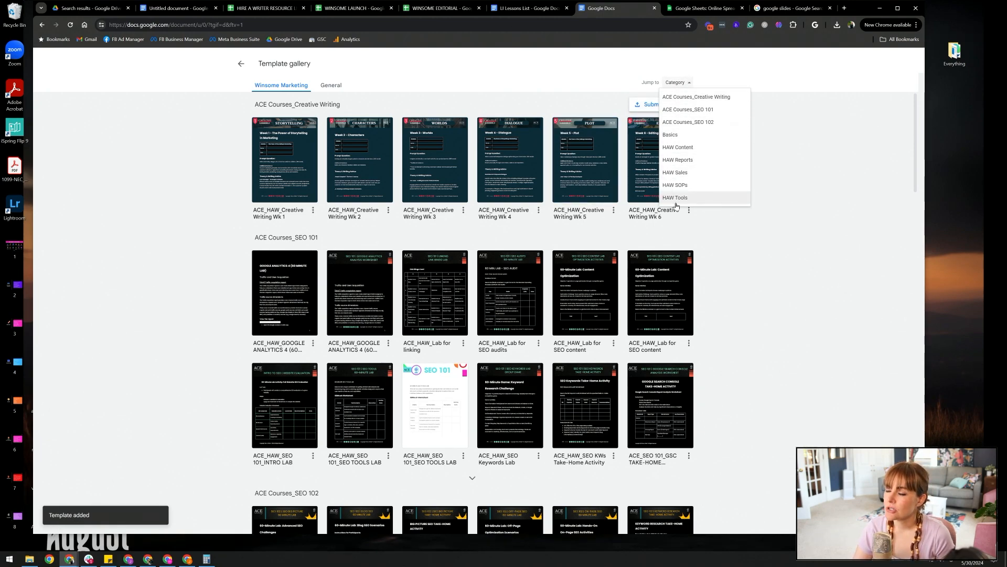
{"action": "left_click", "coordinate": [678, 147]}
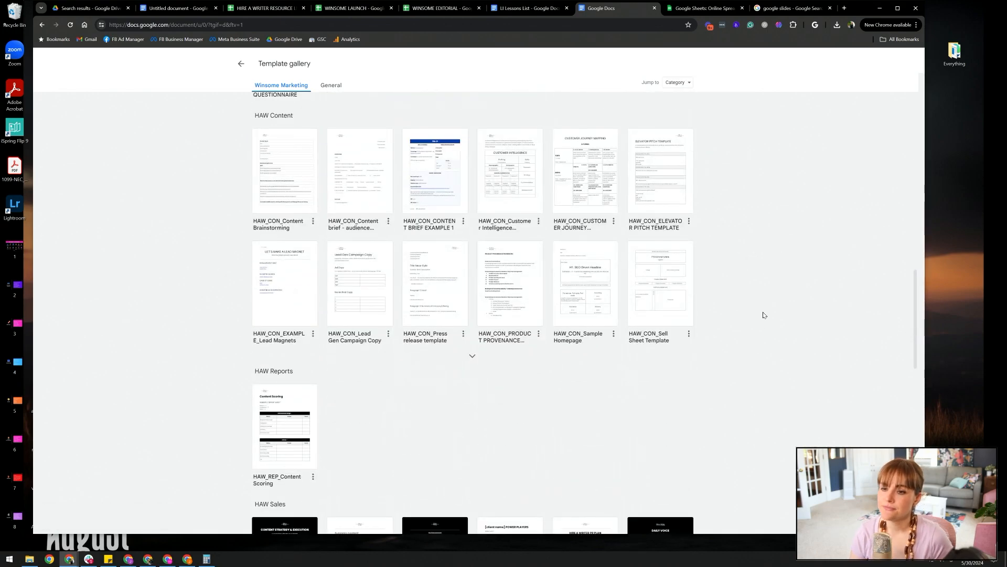
{"action": "mouse_move", "coordinate": [256, 181]}
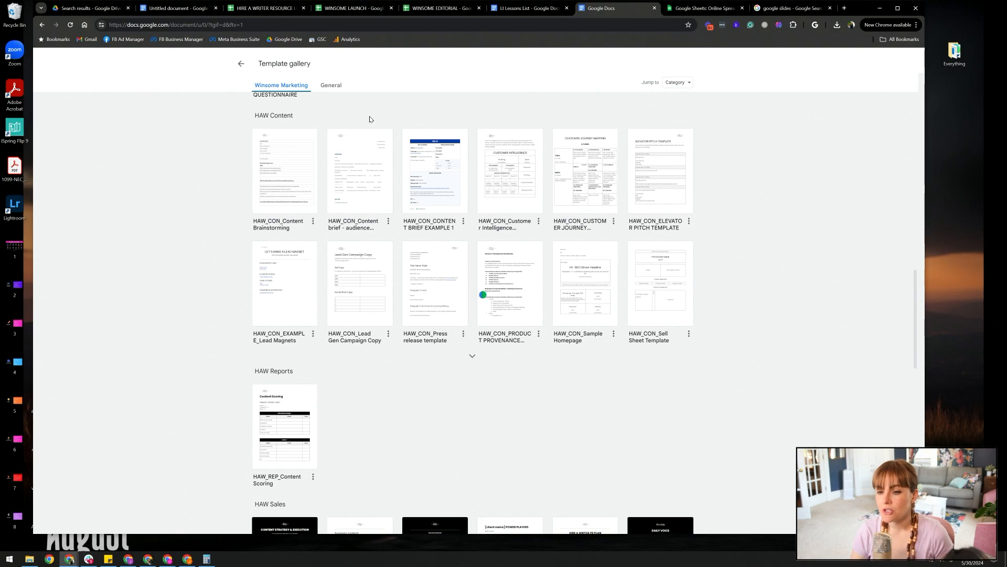
{"action": "left_click", "coordinate": [659, 282]}
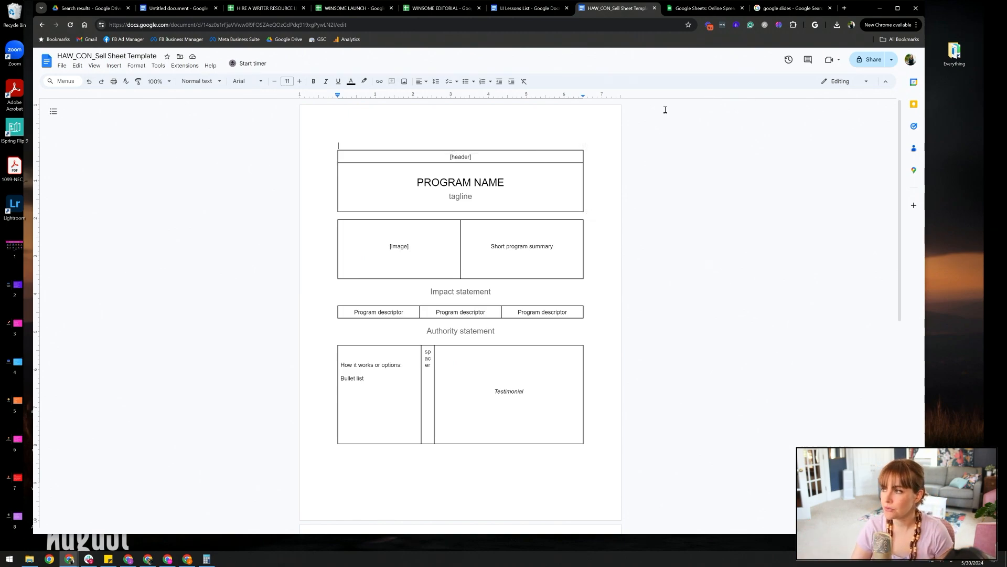
Share the Sell Sheet Template so anyone with the link is an Editor and copy its link
{"action": "left_click", "coordinate": [872, 59]}
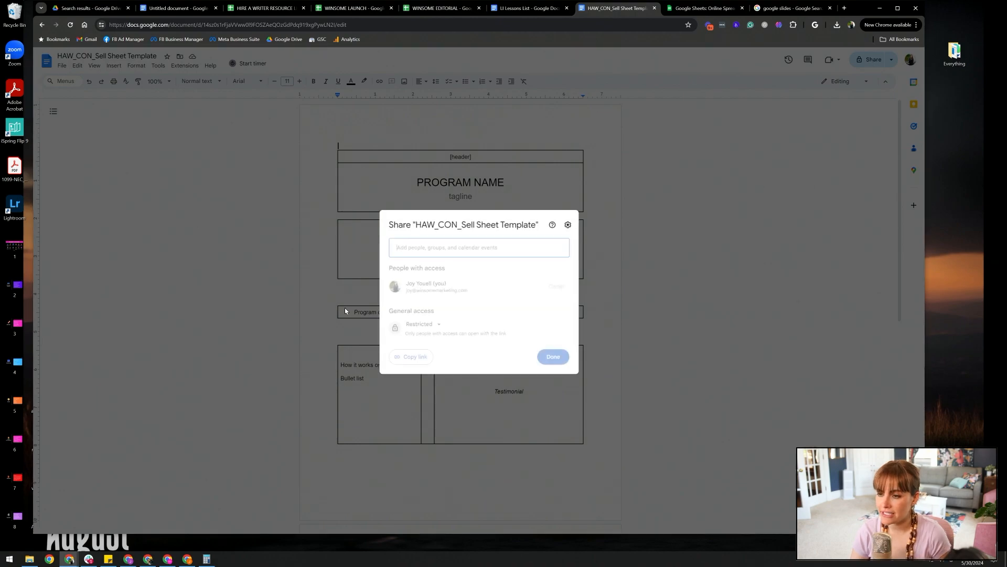
{"action": "left_click", "coordinate": [423, 324]}
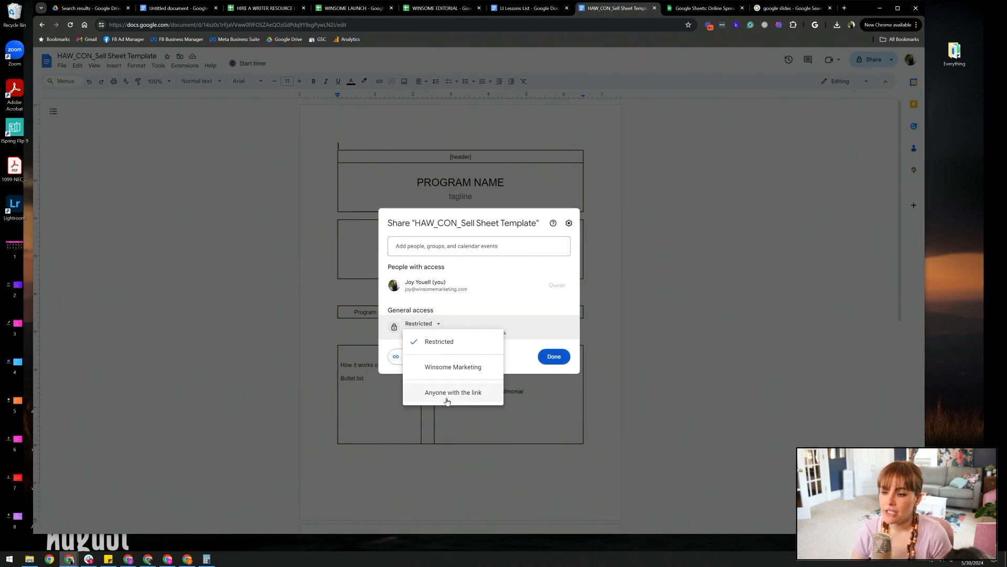
{"action": "left_click", "coordinate": [453, 391]}
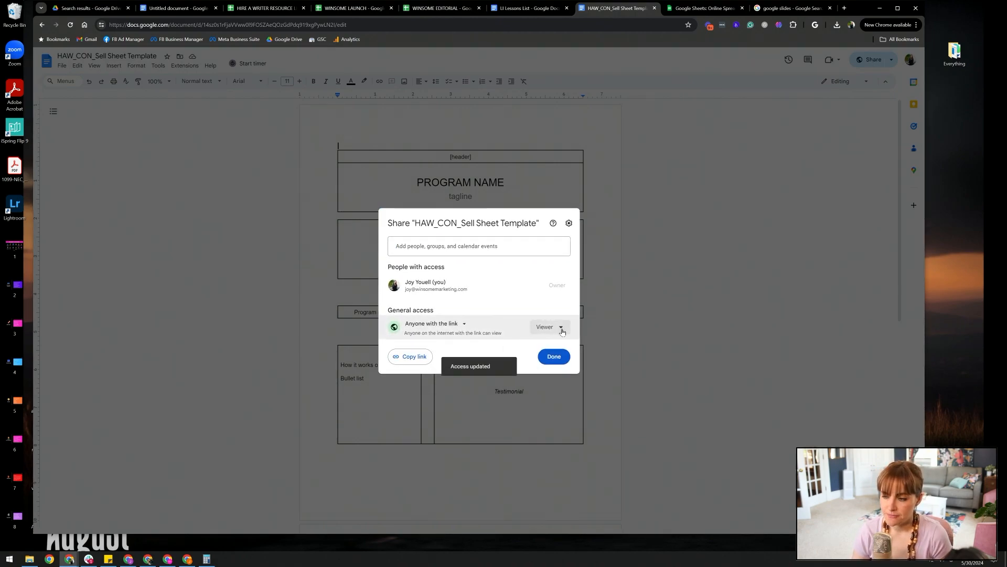
{"action": "left_click", "coordinate": [546, 326]}
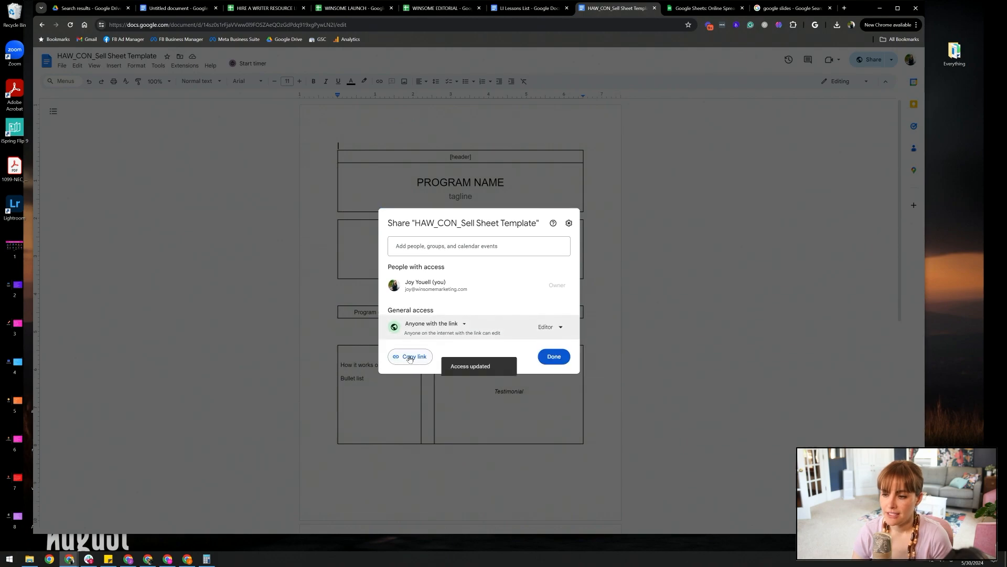
{"action": "left_click", "coordinate": [410, 356]}
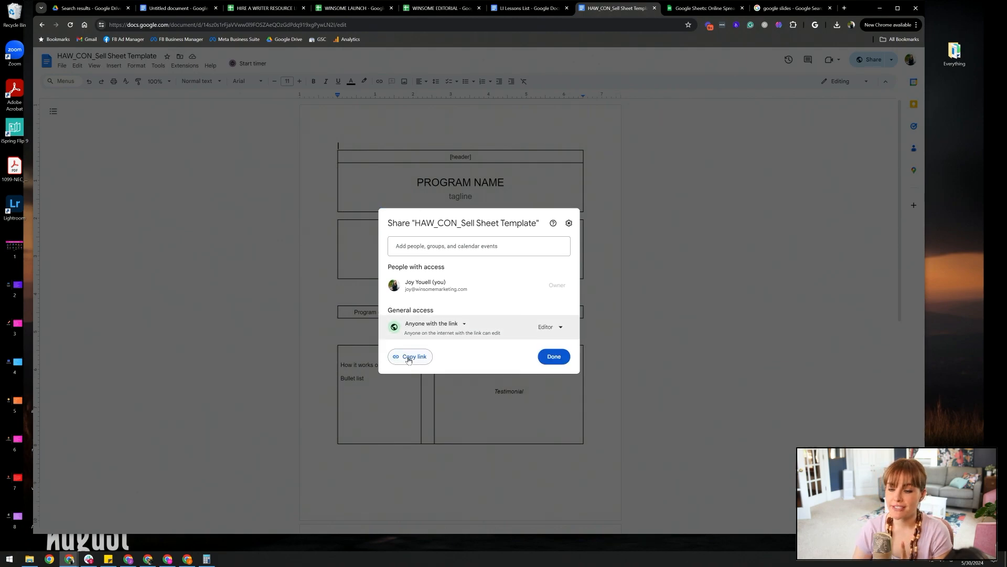
{"action": "left_click", "coordinate": [264, 7]}
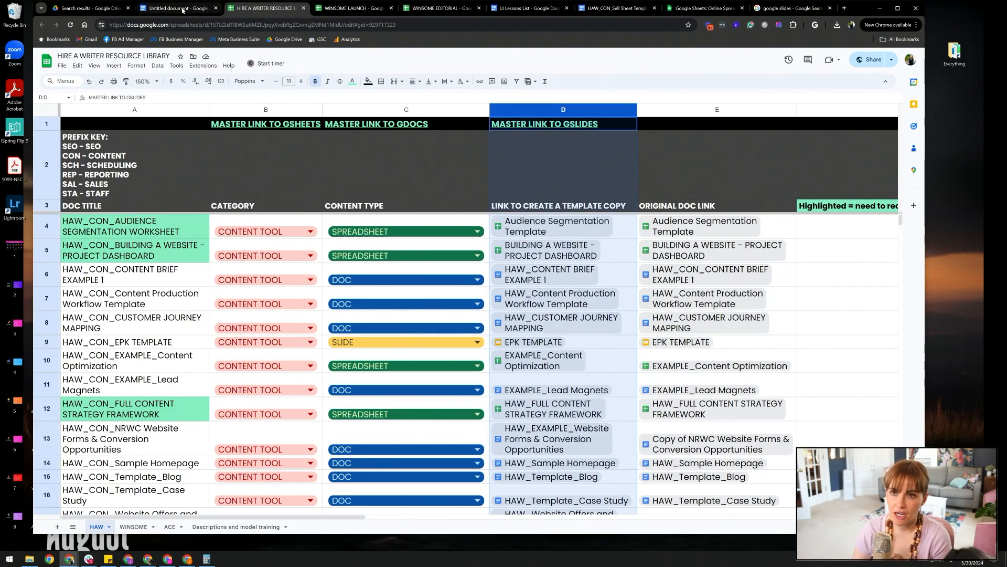
Paste the Sell Sheet Template link into the untitled document and change its ending to /copy
{"action": "left_click", "coordinate": [178, 7]}
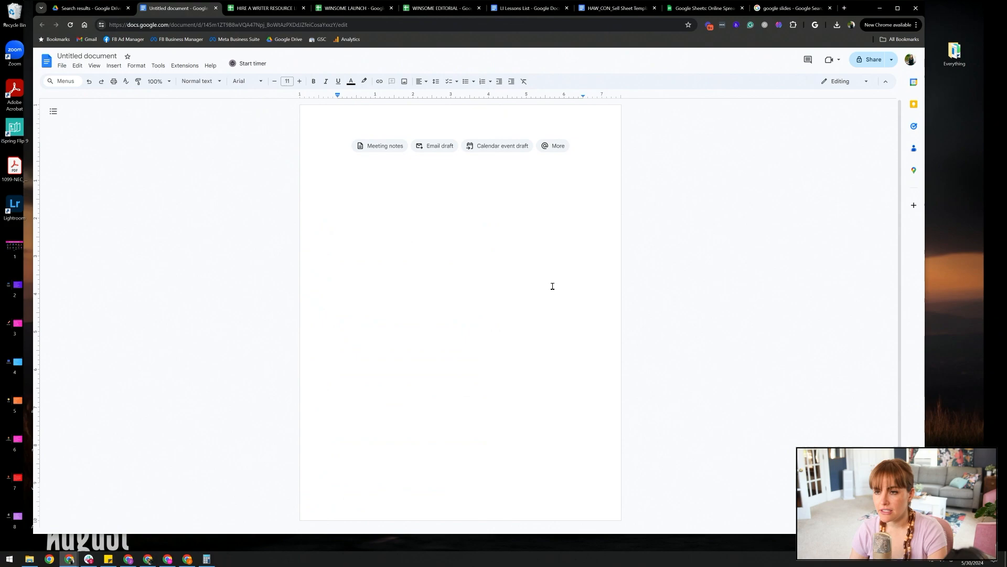
{"action": "type", "text": "https://docs.google.com/document/d/145m1ZT9B8wVQA47Npj_BoWtAzPXDdJZfeiCosaYxxzY/edit?usp=sharing"}
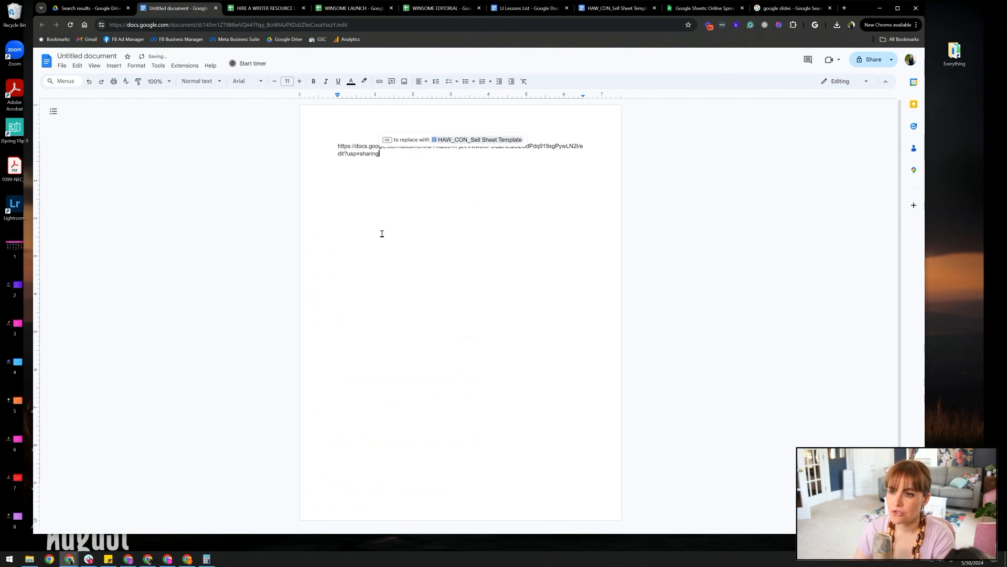
{"action": "left_click", "coordinate": [158, 81]}
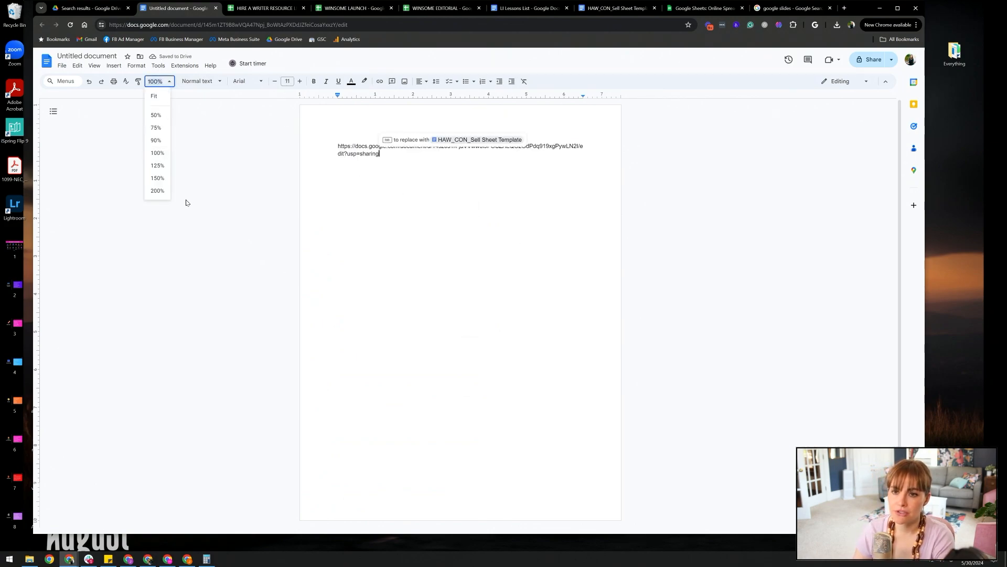
{"action": "left_click", "coordinate": [156, 179]}
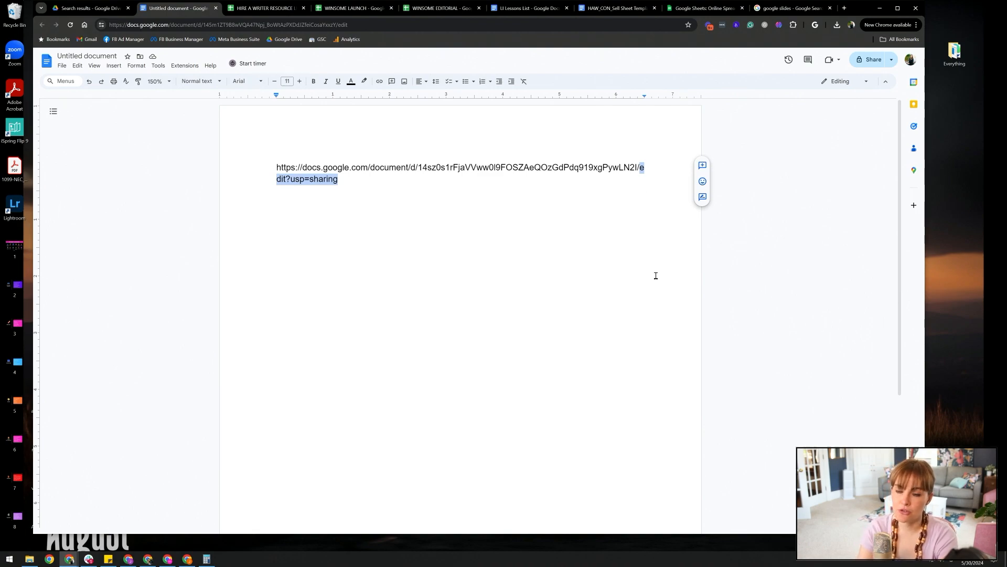
{"action": "type", "text": "copy"}
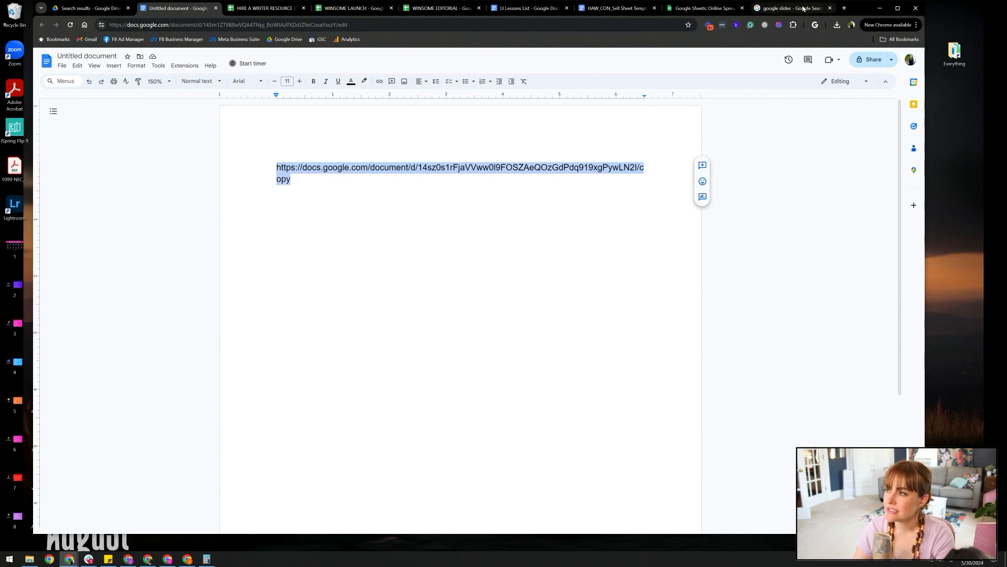
Test the /copy link in a new tab, creating Copy of HAW_CON_Sell Sheet Template
{"action": "left_click", "coordinate": [791, 8]}
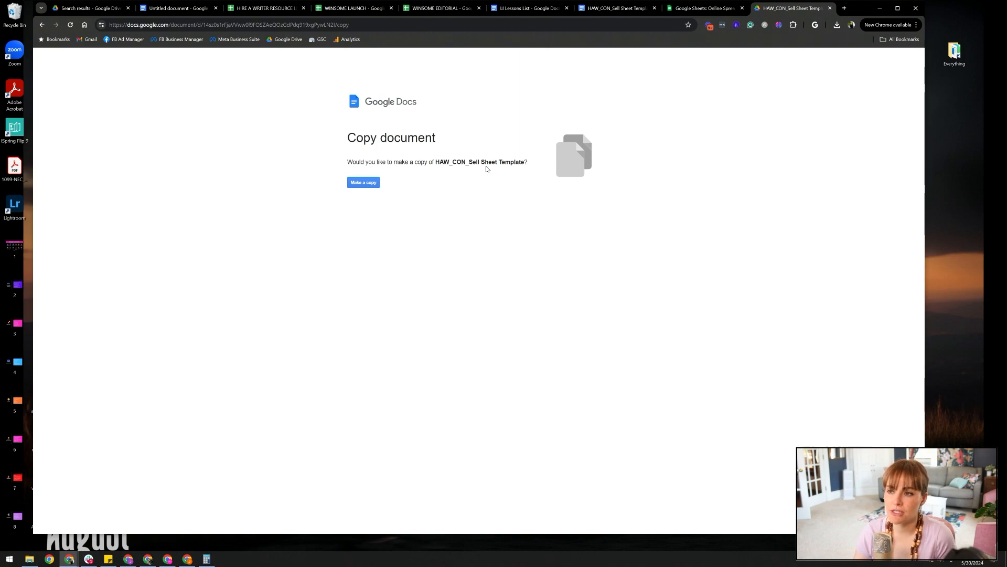
{"action": "left_click", "coordinate": [363, 181]}
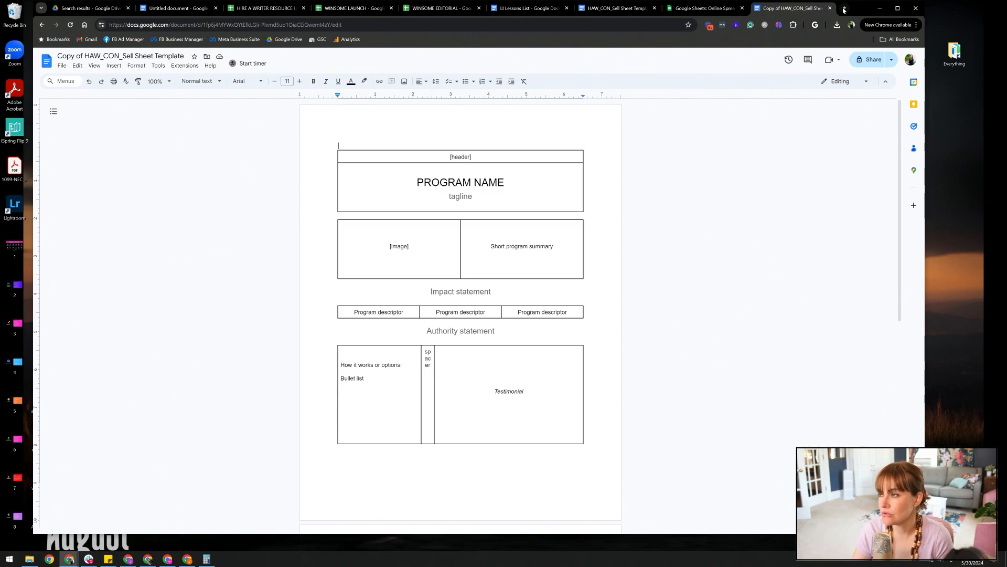
{"action": "mouse_move", "coordinate": [793, 8]}
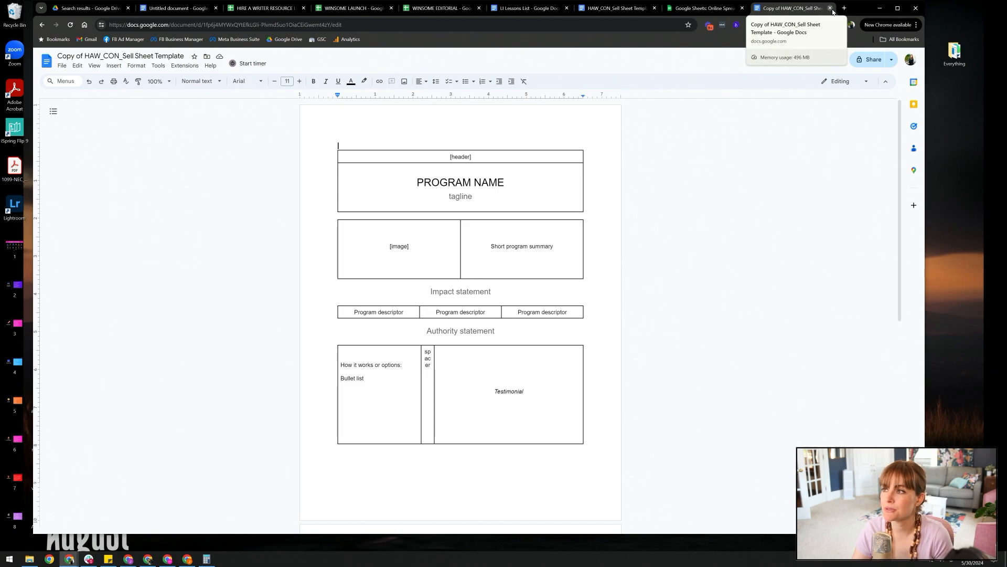
Make a Copy of HAW_CUSTOMER JOURNEY MAPPING from its copy link and return to the resource library
{"action": "left_click", "coordinate": [263, 7]}
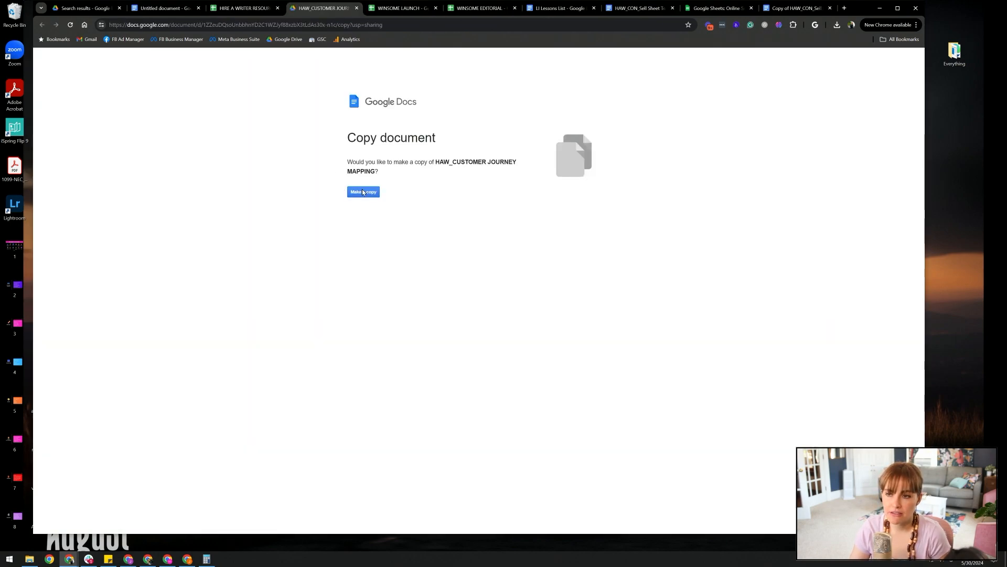
{"action": "left_click", "coordinate": [363, 191]}
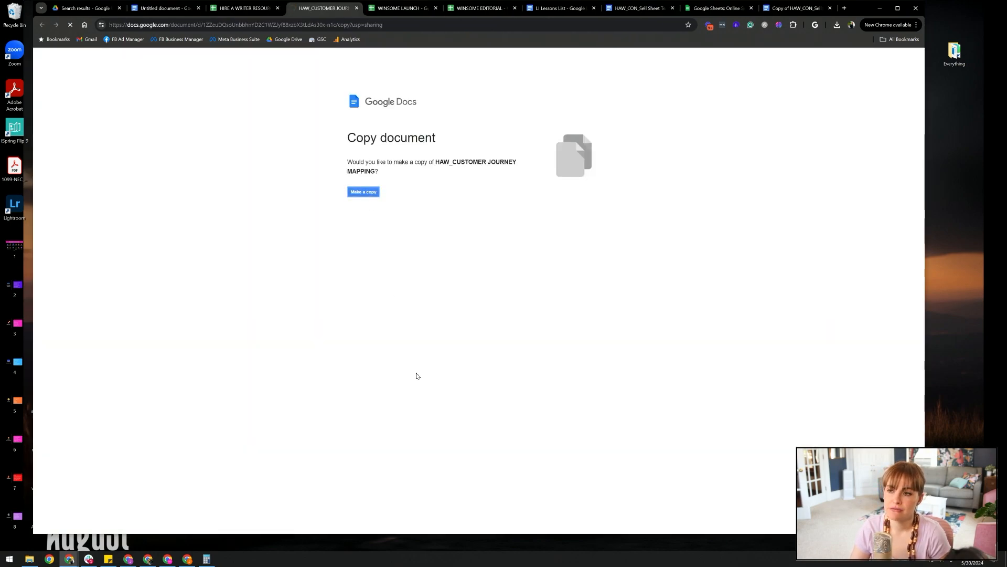
{"action": "left_click", "coordinate": [363, 191]}
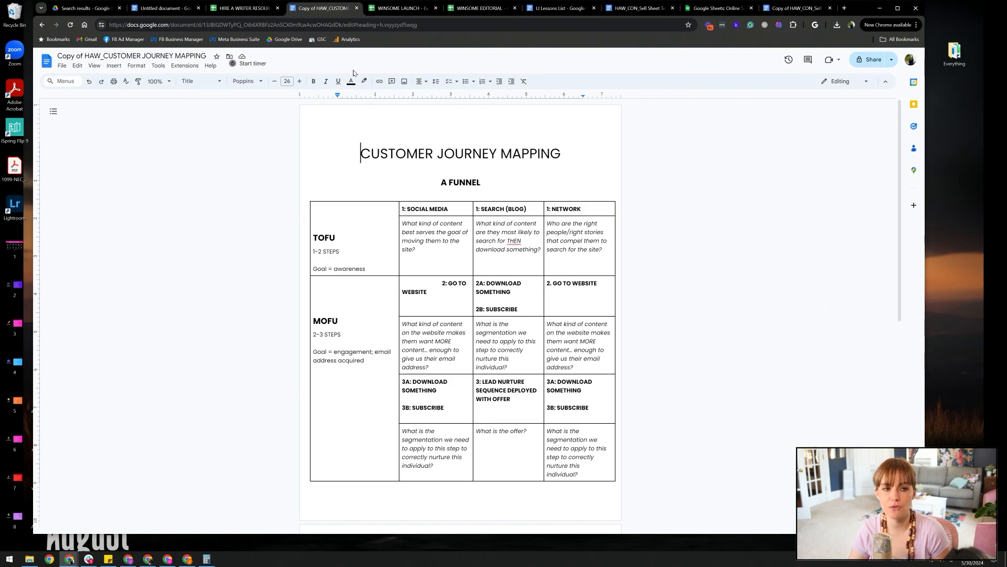
{"action": "mouse_move", "coordinate": [321, 7]}
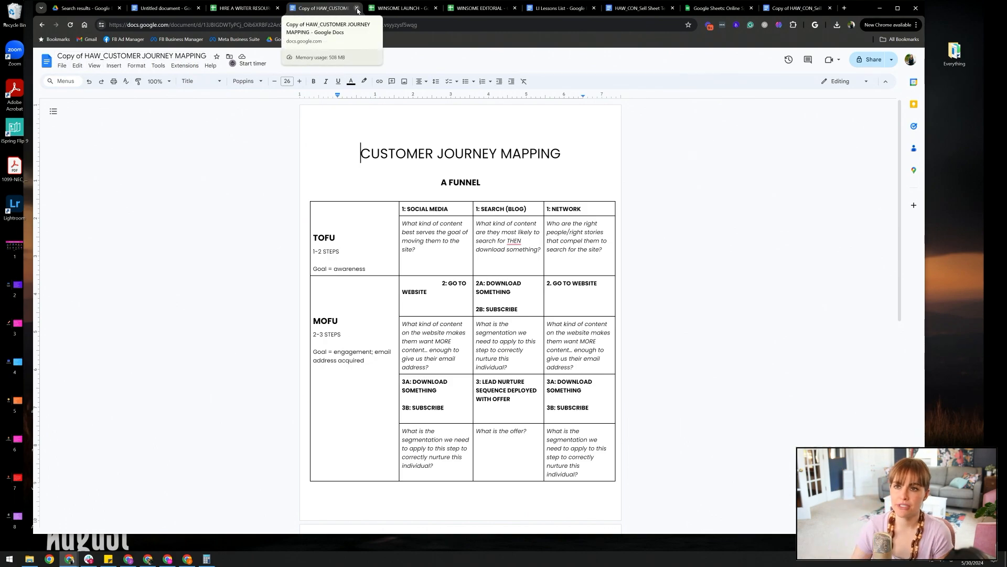
{"action": "left_click", "coordinate": [243, 8]}
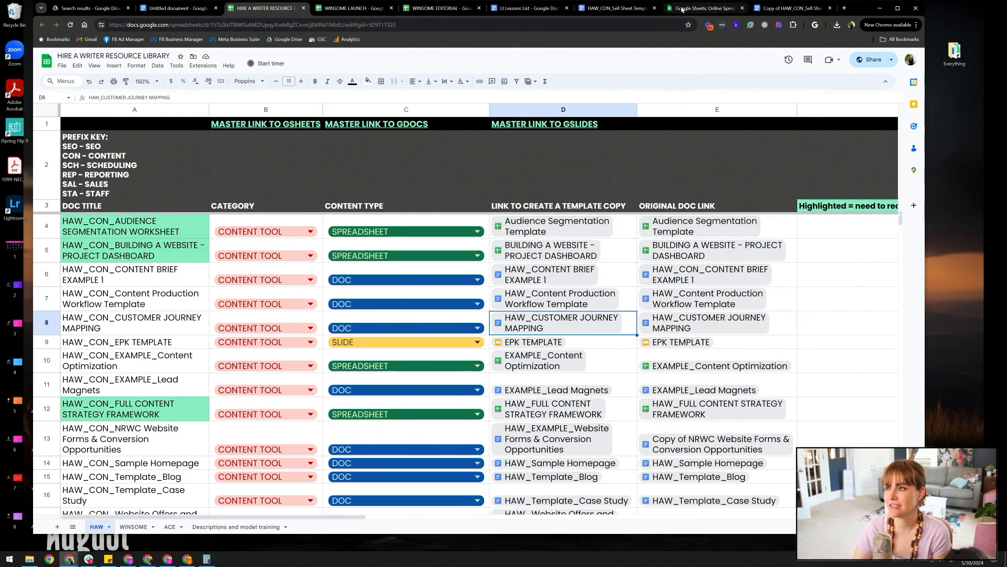
Go to Sheets home and open the Winsome Marketing tab of the spreadsheet template gallery
{"action": "left_click", "coordinate": [703, 7]}
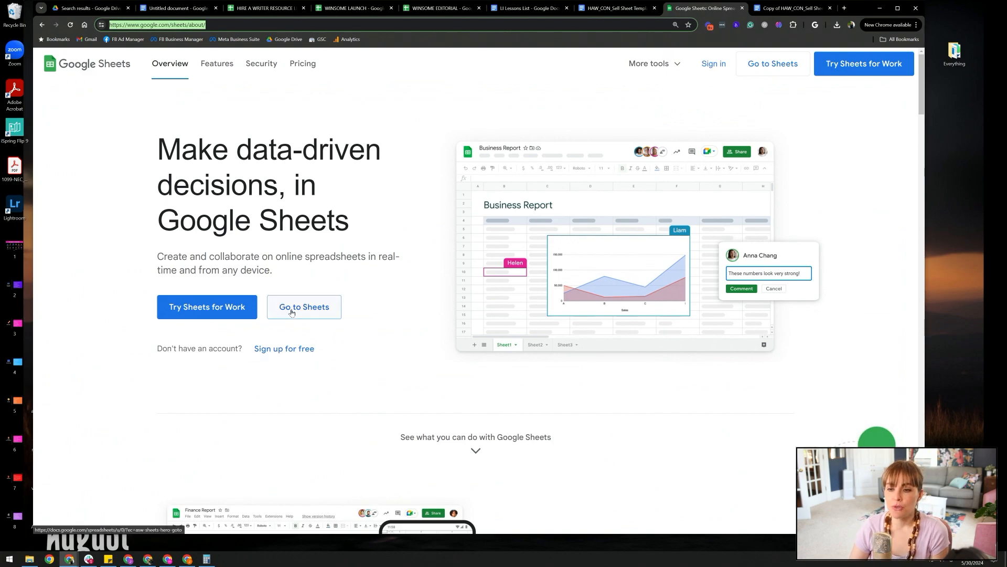
{"action": "left_click", "coordinate": [304, 306]}
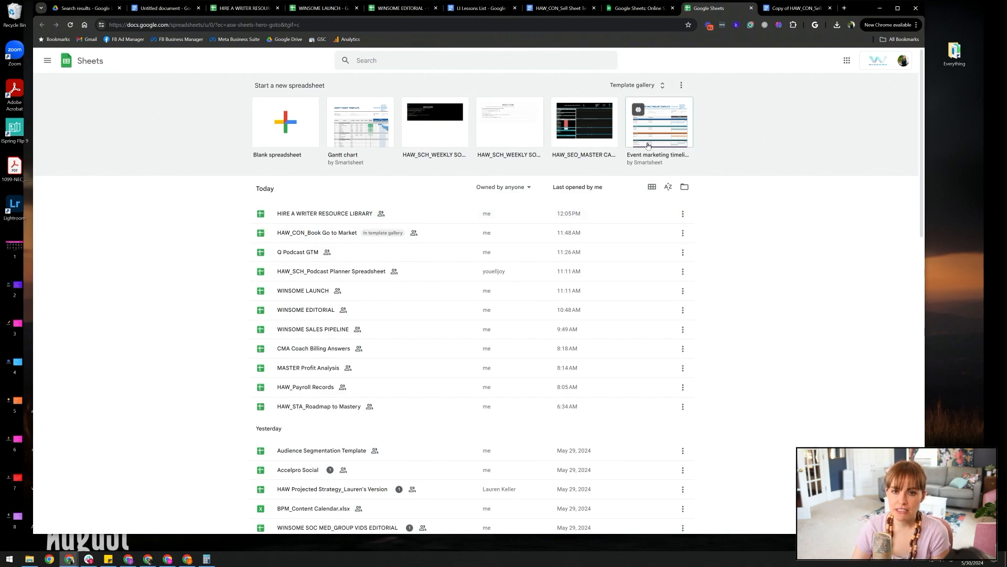
{"action": "mouse_move", "coordinate": [651, 124]}
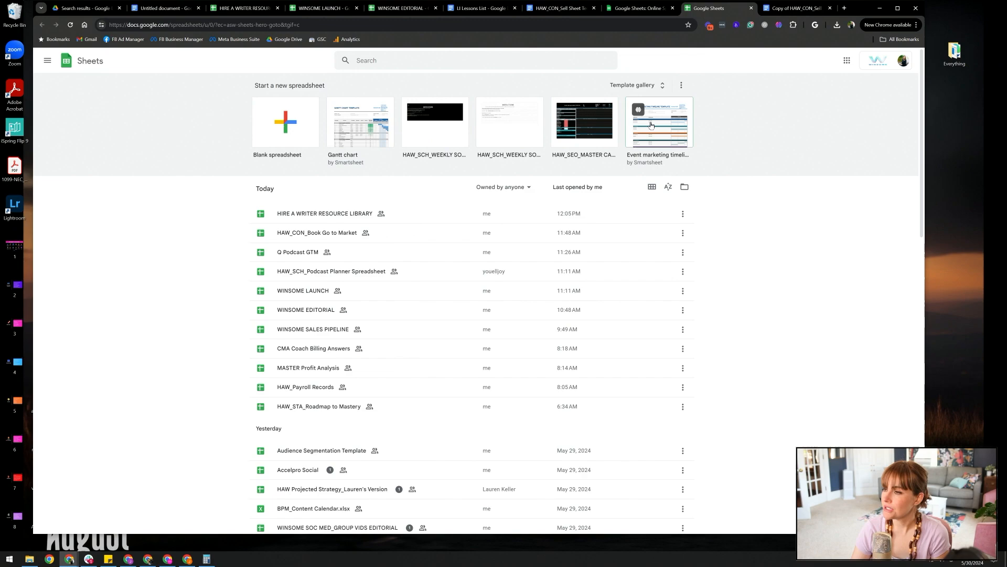
{"action": "left_click", "coordinate": [632, 85]}
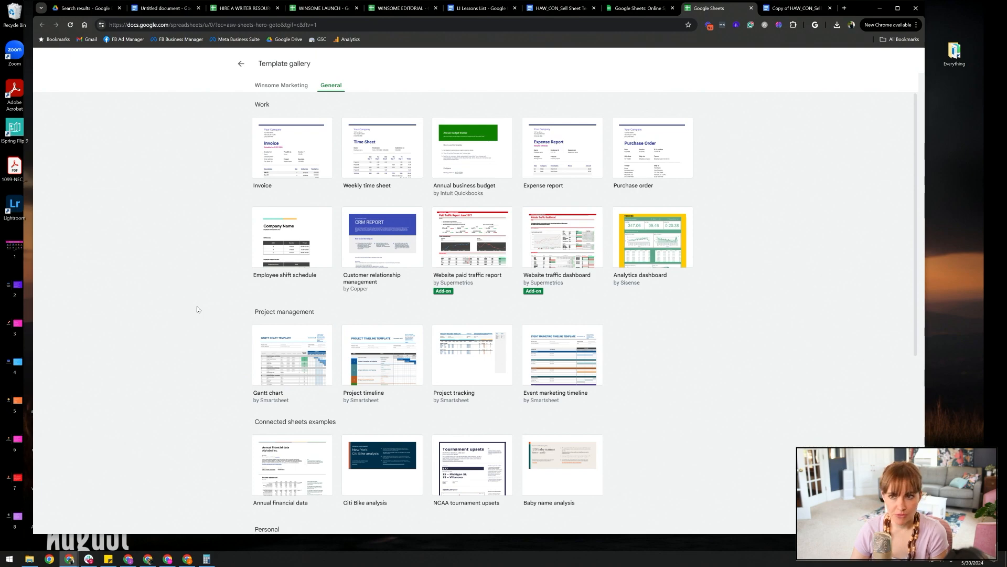
{"action": "left_click", "coordinate": [281, 85]}
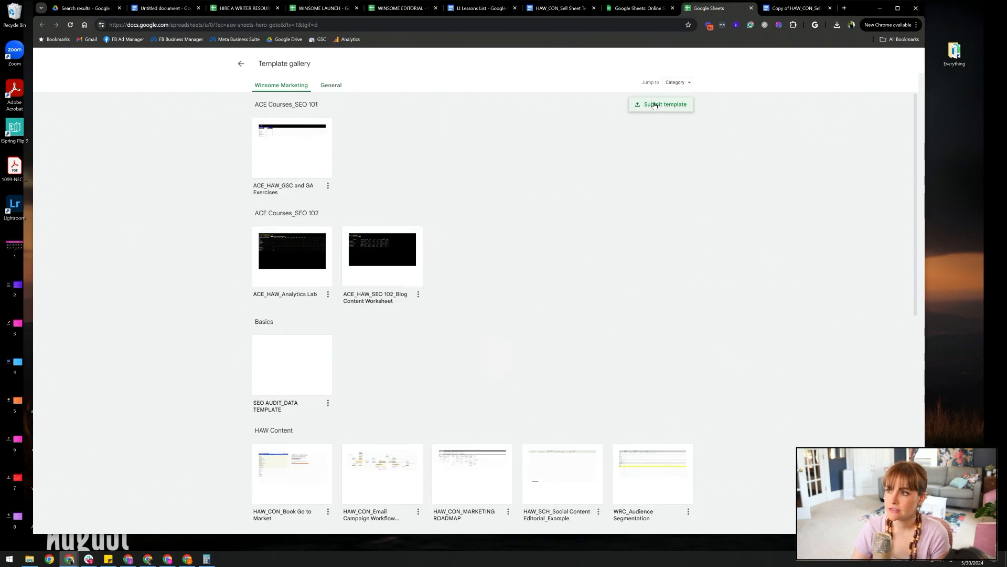
Submit HAW_CON_Book Go to Market as a template and dismiss the already-in-gallery notice
{"action": "left_click", "coordinate": [662, 103]}
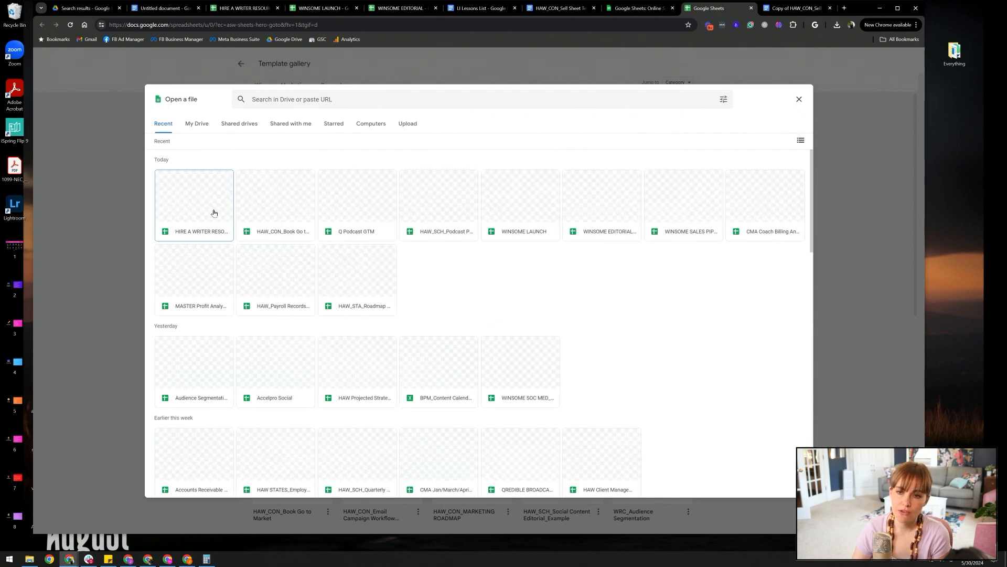
{"action": "left_click", "coordinate": [275, 197]}
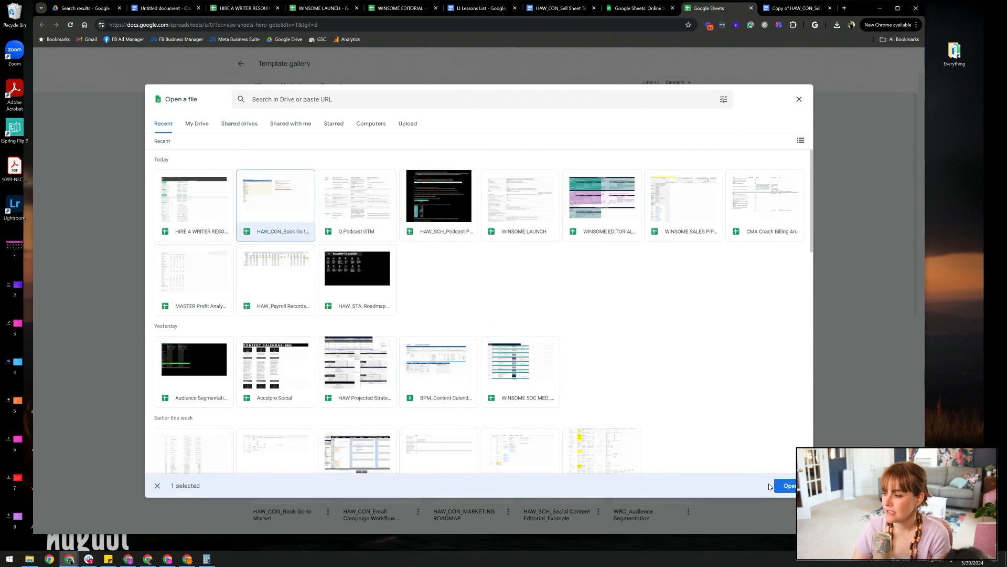
{"action": "left_click", "coordinate": [790, 485]}
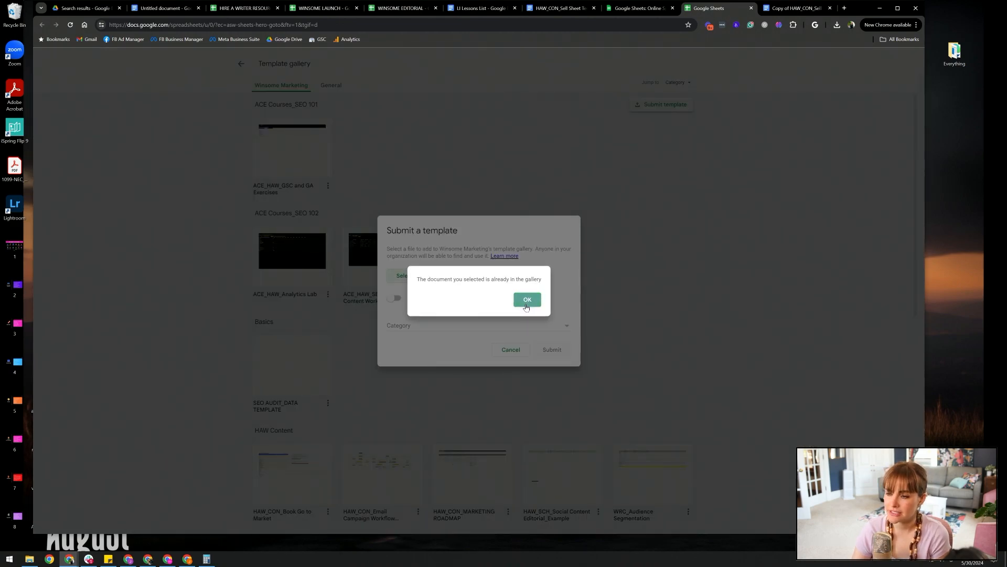
{"action": "left_click", "coordinate": [527, 299]}
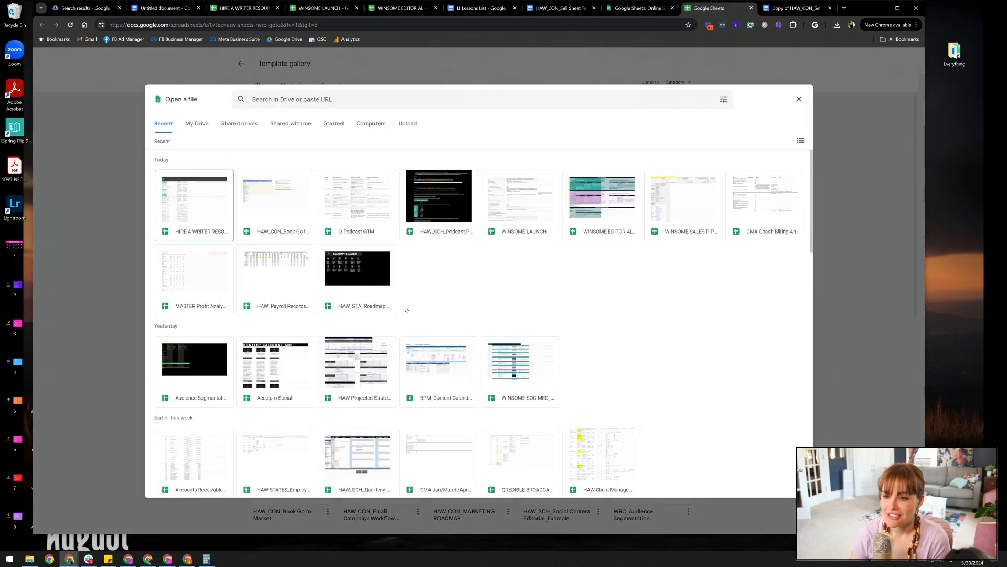
Open the Podcast Planner spreadsheet instead and send its owner an edit-access request
{"action": "left_click", "coordinate": [439, 196]}
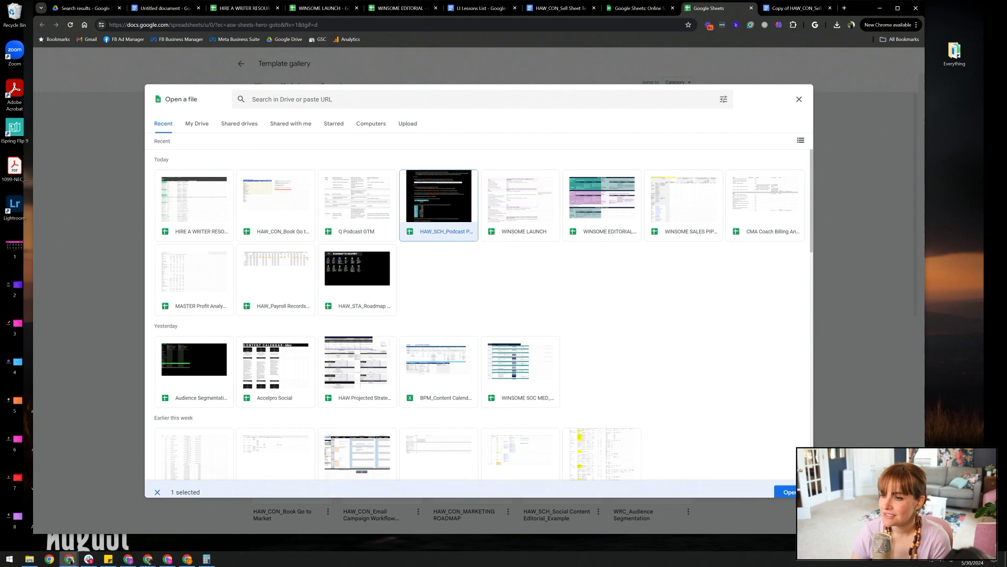
{"action": "left_click", "coordinate": [789, 491]}
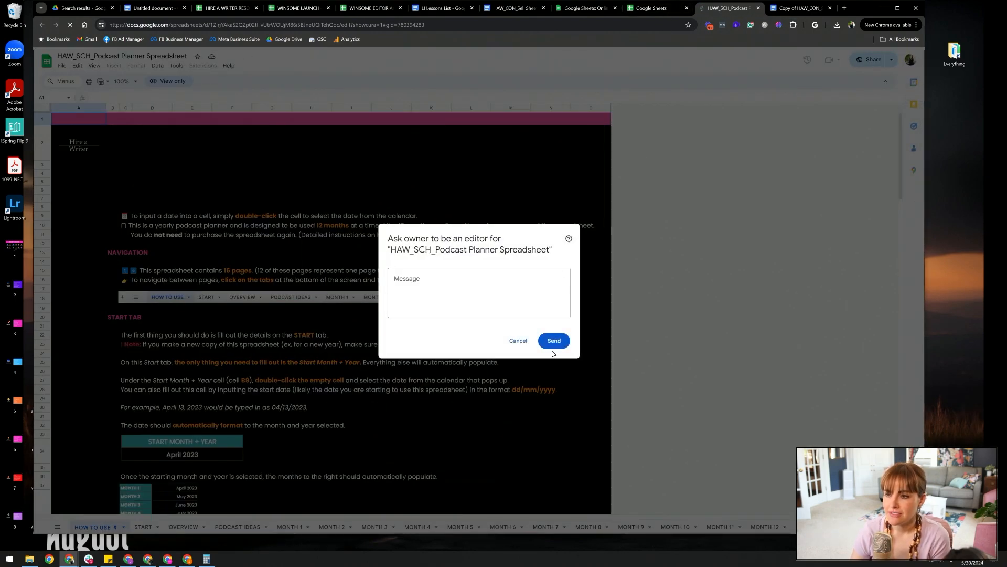
{"action": "left_click", "coordinate": [553, 340]}
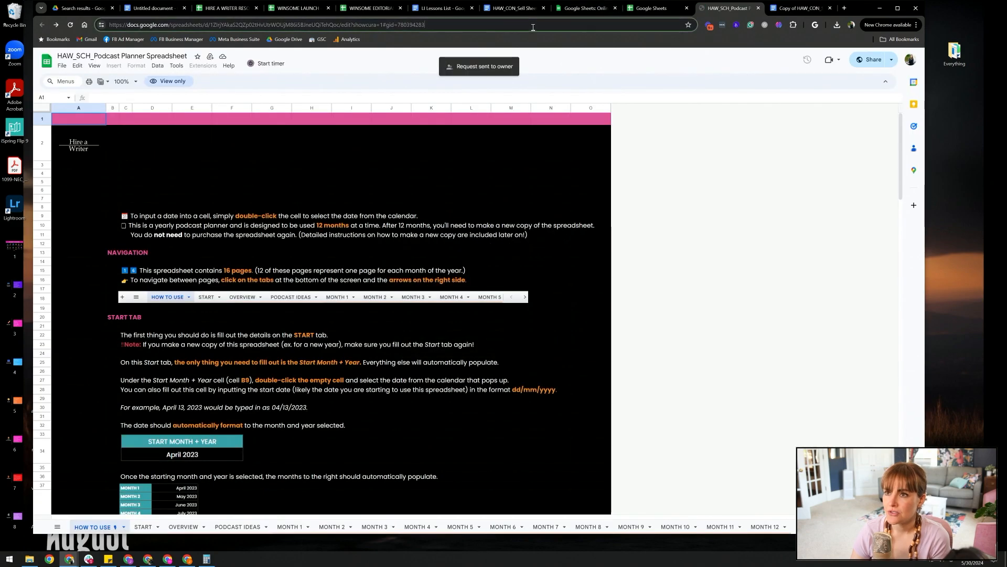
Share the ACE_HAW_Analytics Lab spreadsheet with anyone with the link and copy its link
{"action": "left_click", "coordinate": [653, 7]}
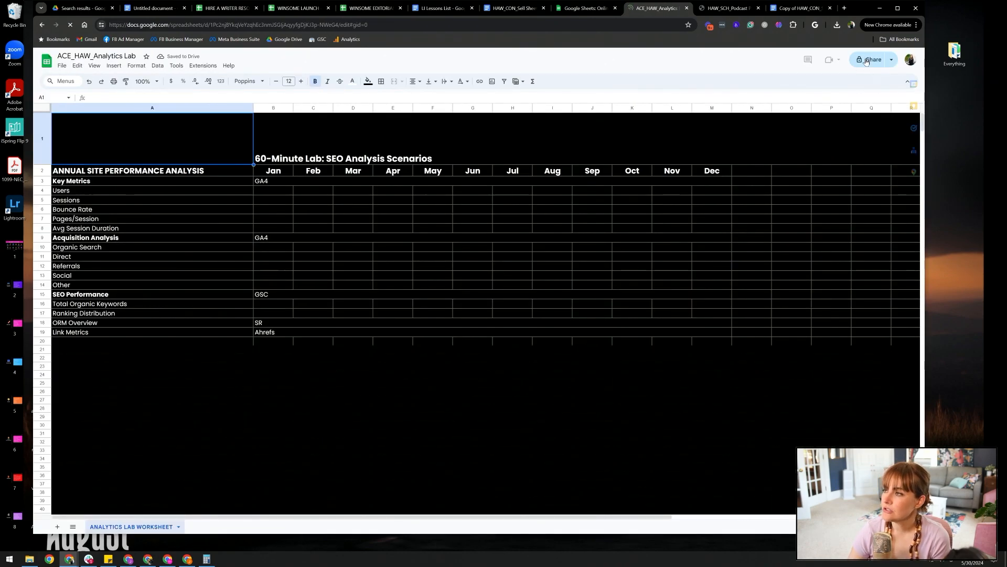
{"action": "left_click", "coordinate": [872, 59]}
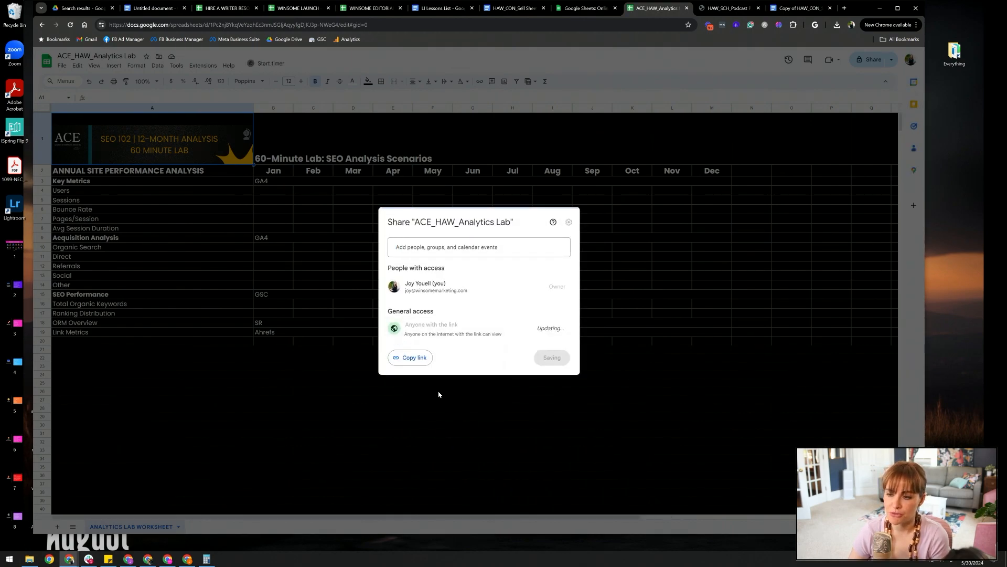
{"action": "left_click", "coordinate": [410, 357]}
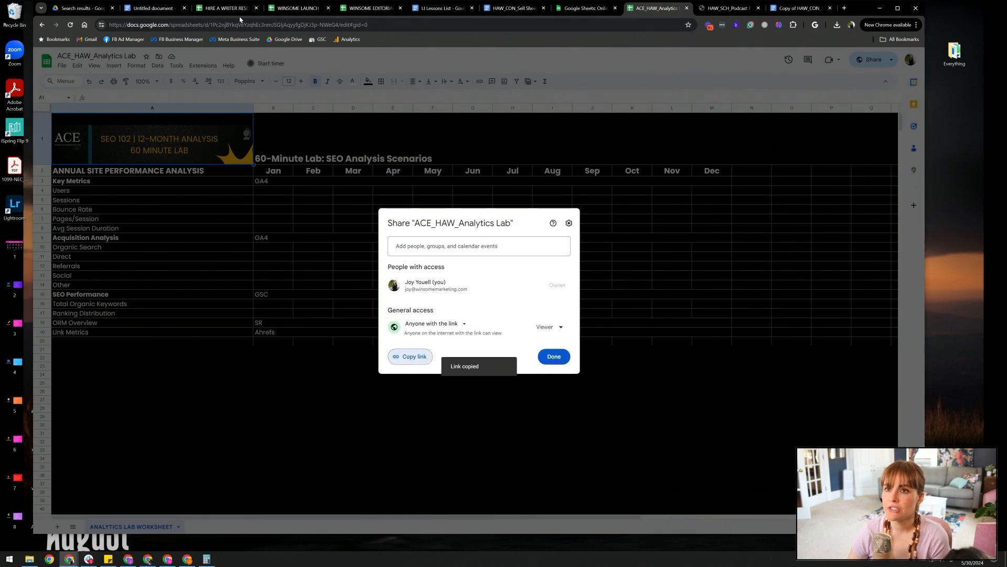
Paste the link in the scratch doc as a /copy link and confirm it offers a make-a-copy page
{"action": "left_click", "coordinate": [154, 7]}
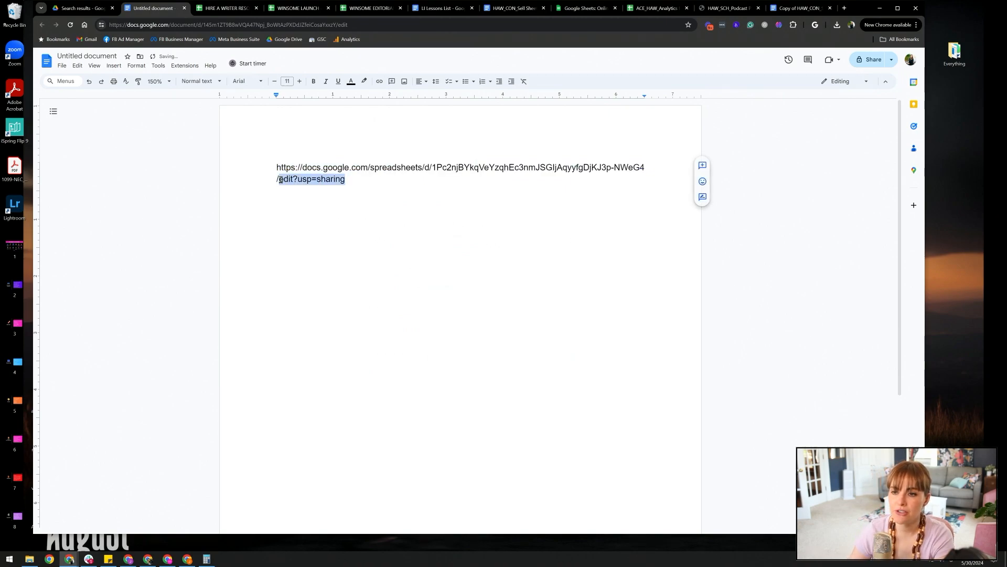
{"action": "type", "text": "/copy"}
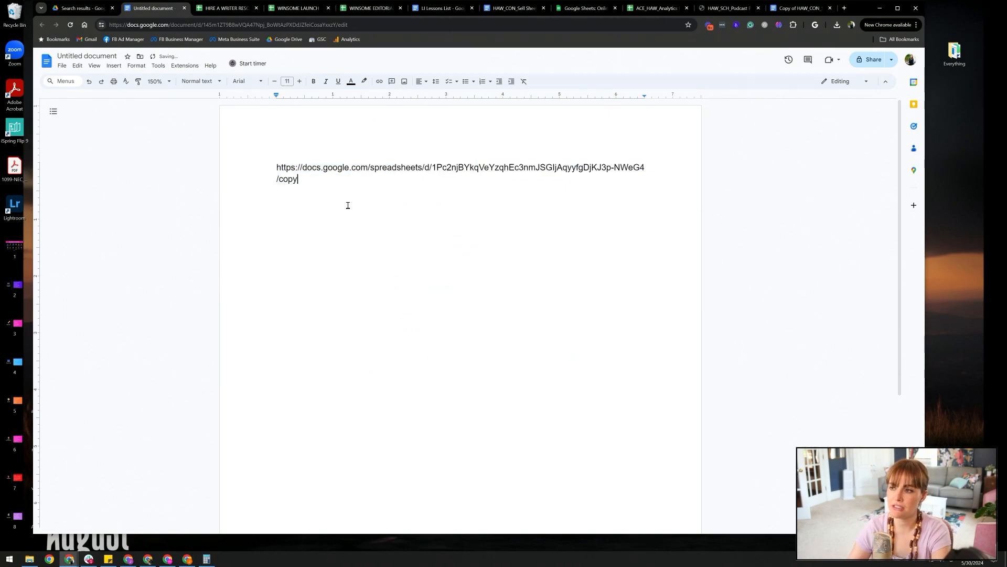
{"action": "left_click", "coordinate": [225, 8]}
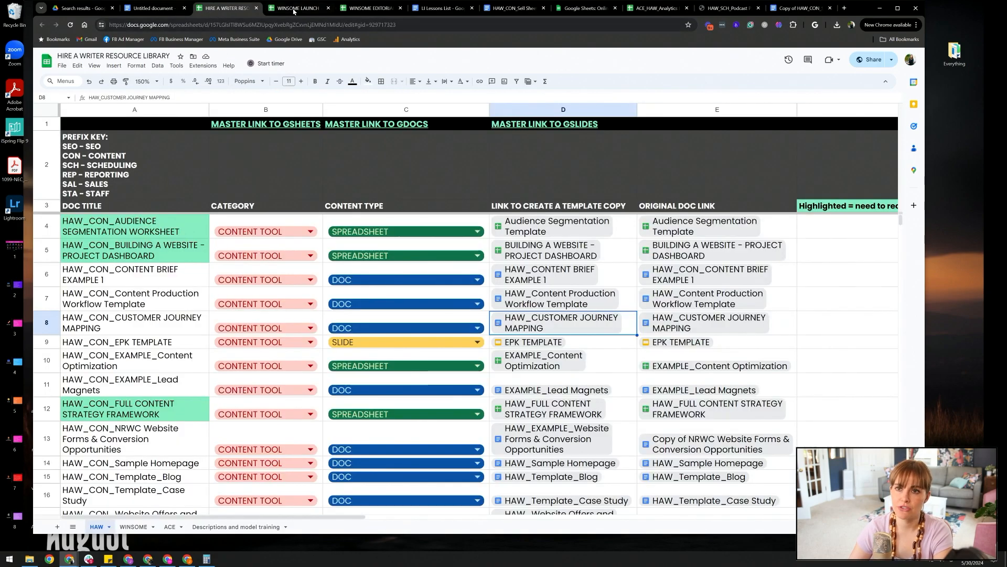
{"action": "left_click", "coordinate": [299, 7]}
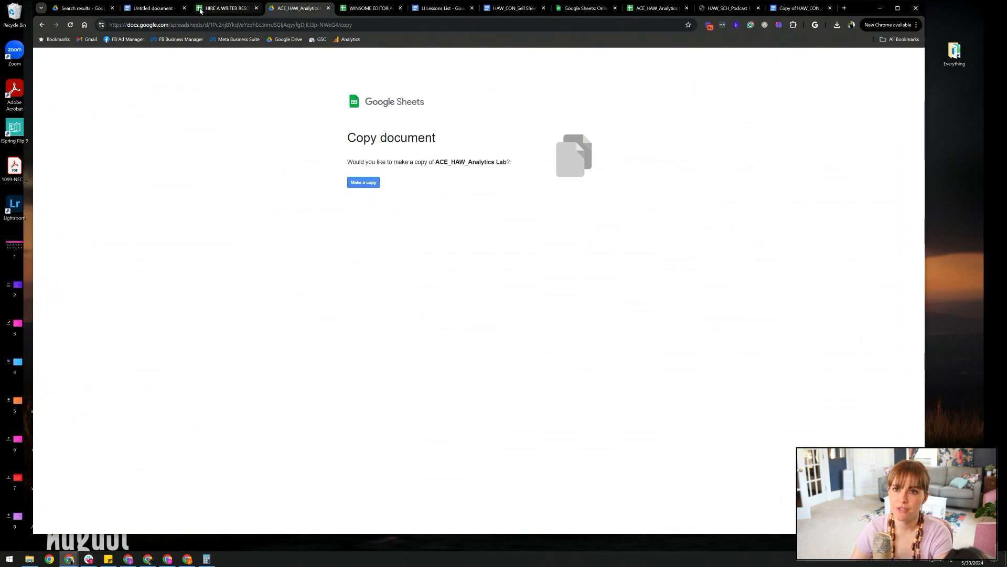
{"action": "left_click", "coordinate": [225, 8]}
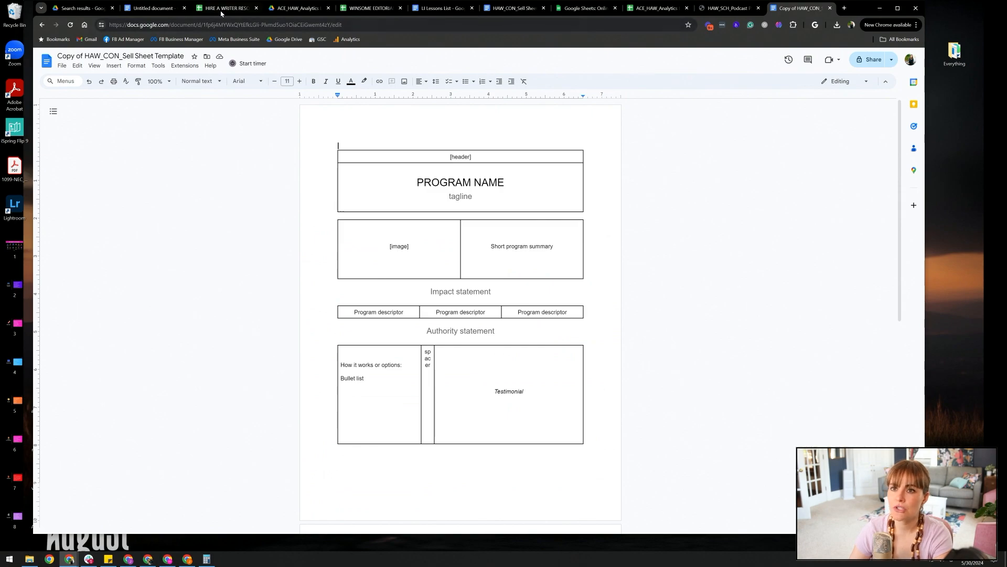
{"action": "left_click", "coordinate": [225, 8]}
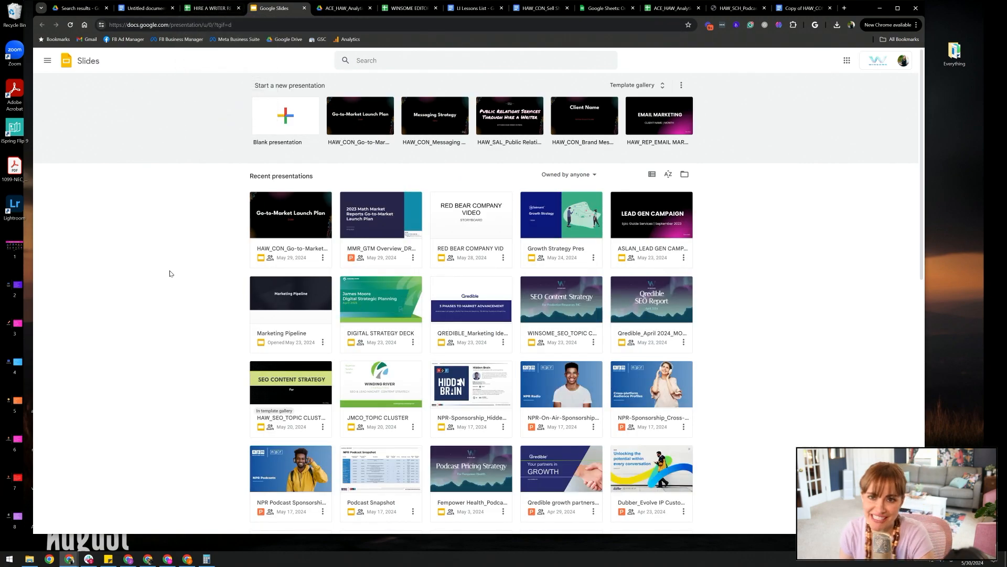
{"action": "mouse_move", "coordinate": [52, 140]}
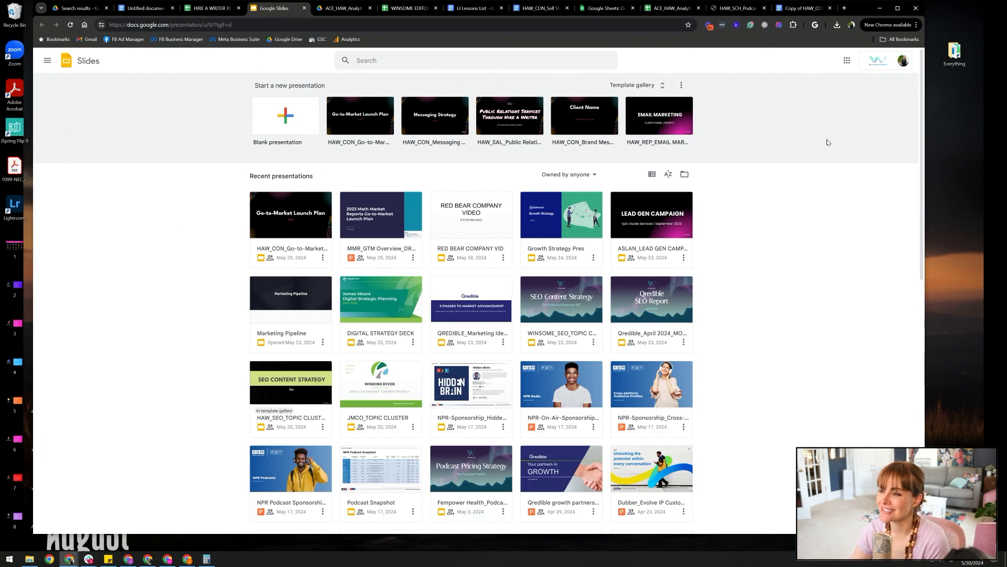
Browse the Slides template gallery categories and cancel the template submission
{"action": "left_click", "coordinate": [633, 85]}
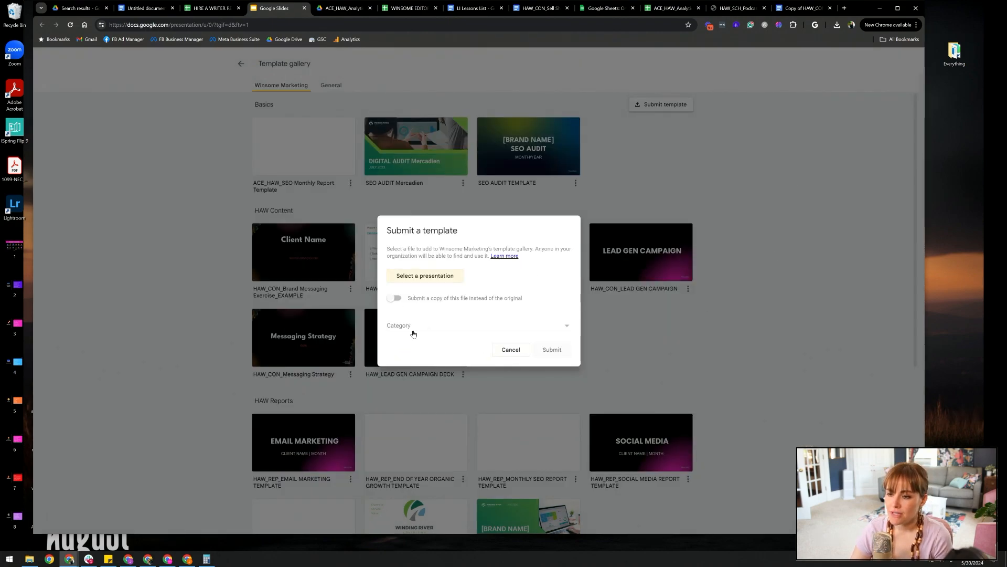
{"action": "left_click", "coordinate": [479, 325]}
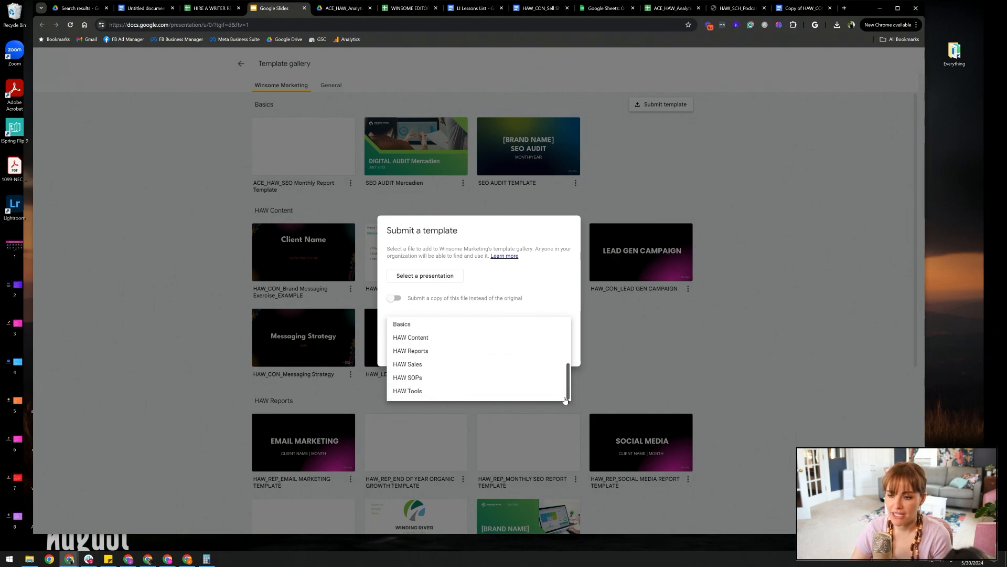
{"action": "mouse_move", "coordinate": [407, 390]}
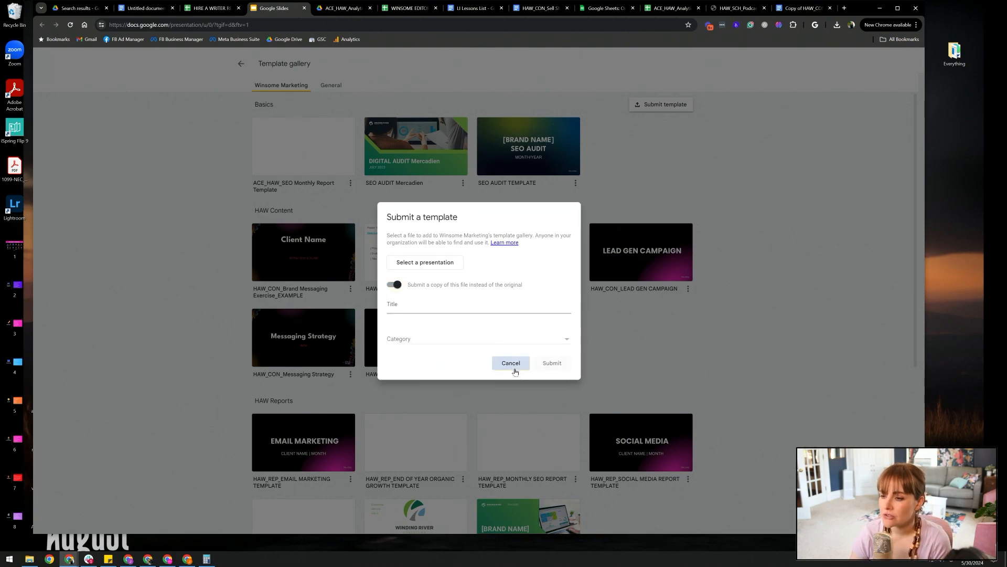
{"action": "left_click", "coordinate": [510, 363]}
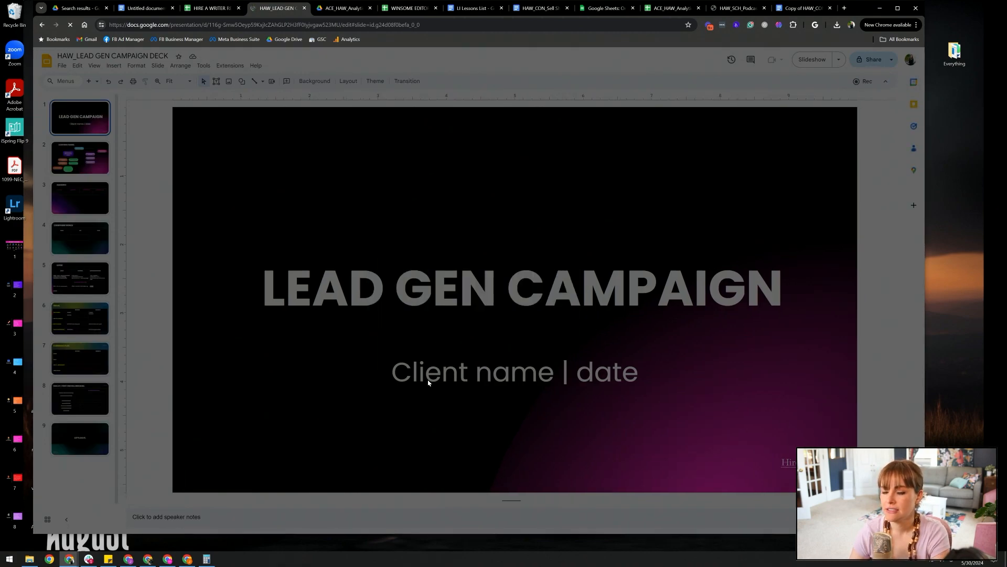
Change the deck's General access from Restricted to Anyone with the link
{"action": "left_click", "coordinate": [422, 328]}
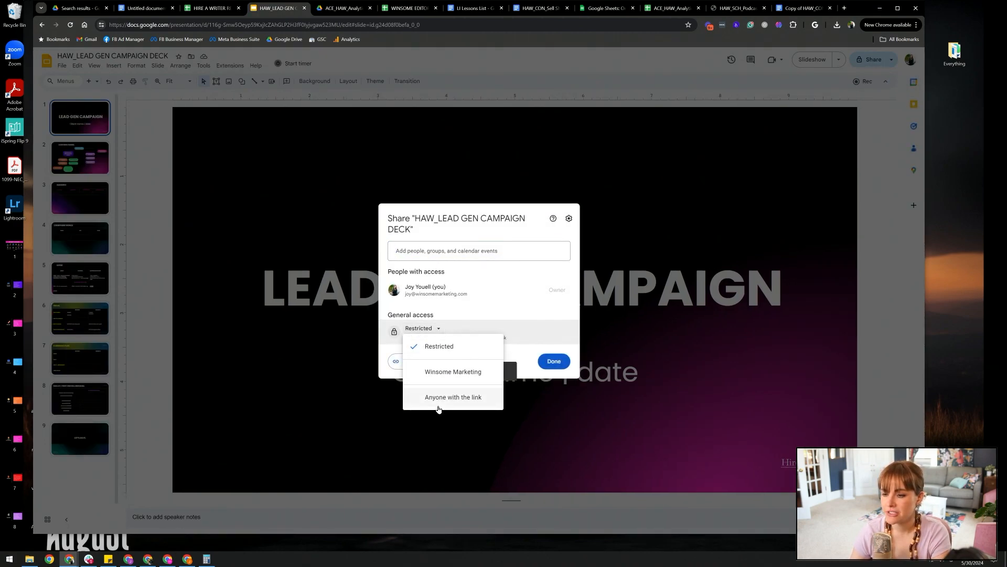
{"action": "left_click", "coordinate": [454, 397]}
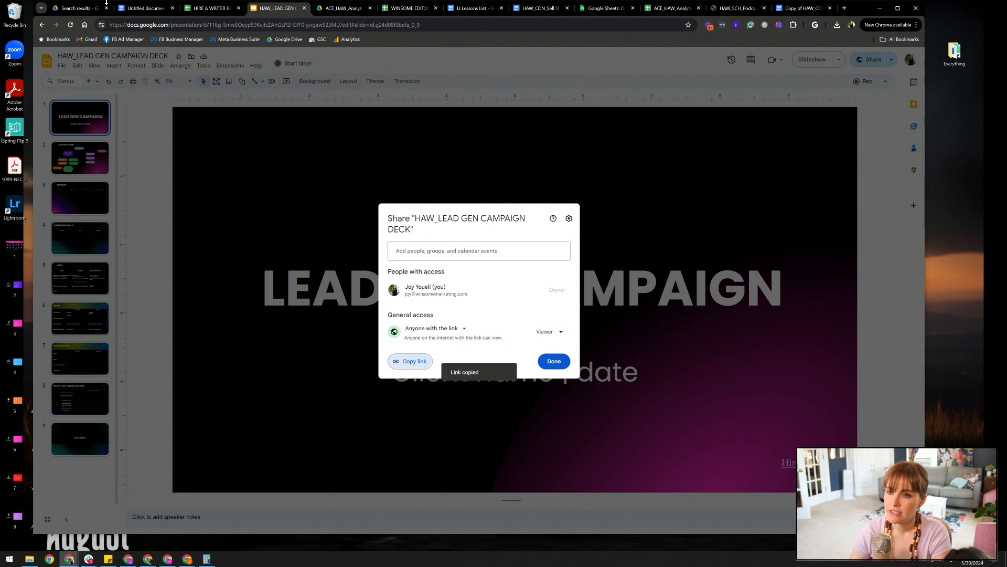